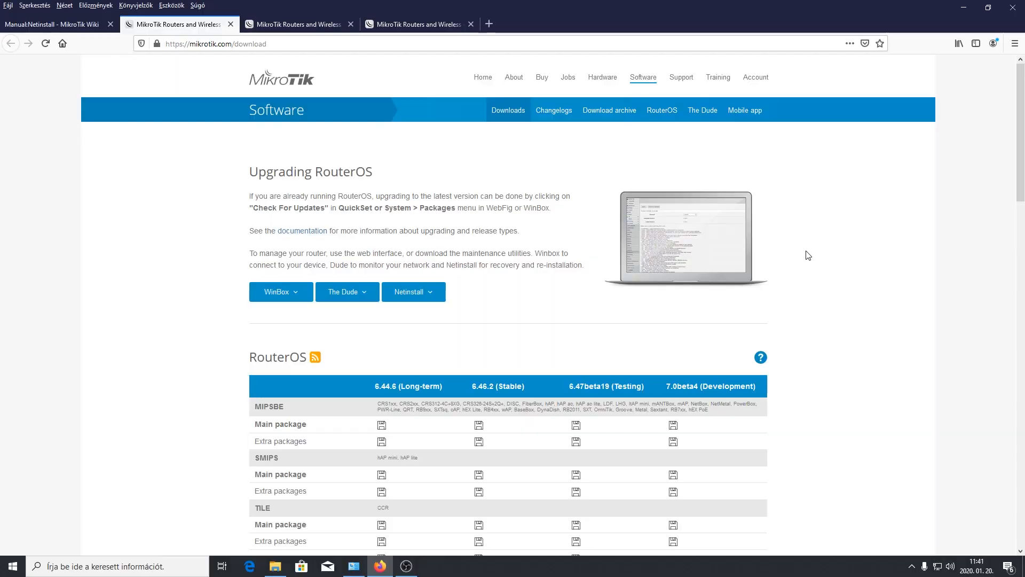
Download the Netinstall 6.46.2 (Stable) zip into the MIKROTIK folder on the desktop
click(412, 292)
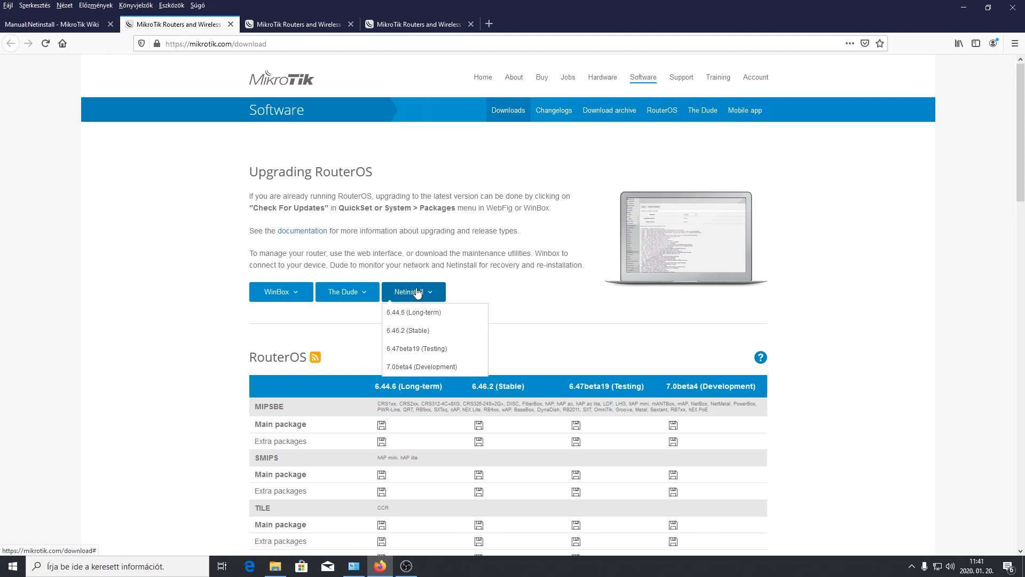
mouse_move(418, 335)
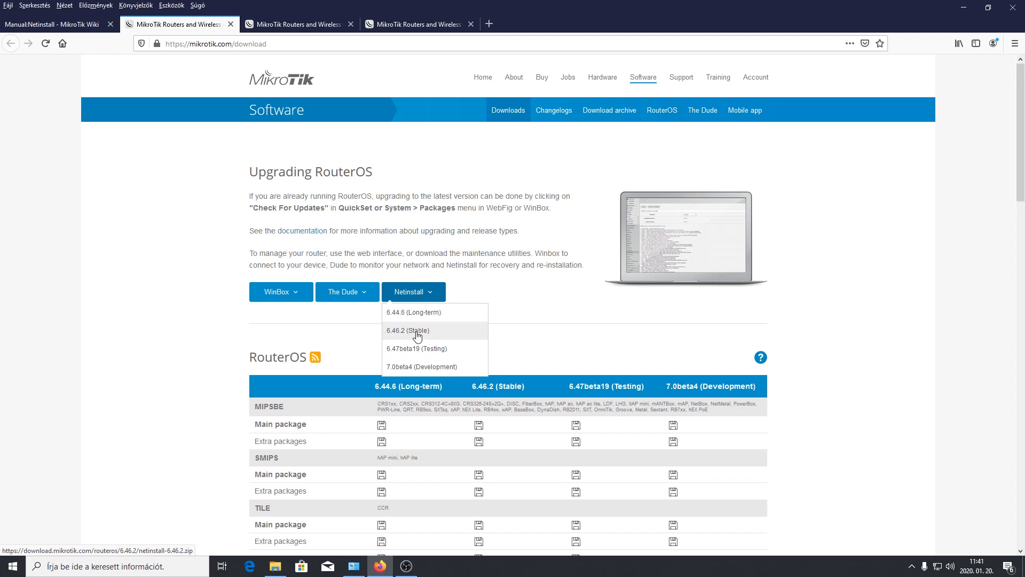
click(407, 330)
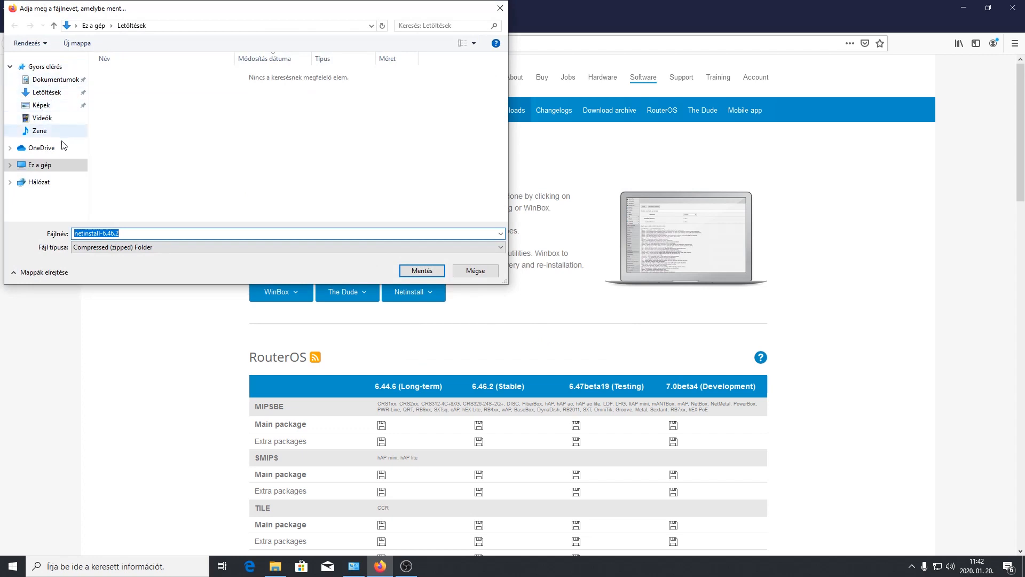
mouse_move(52, 79)
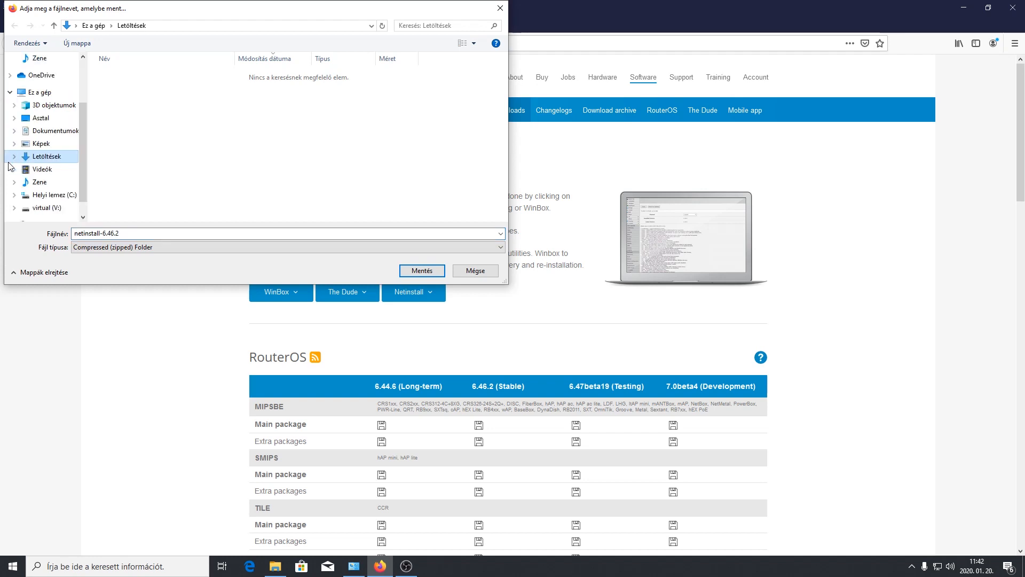
click(40, 118)
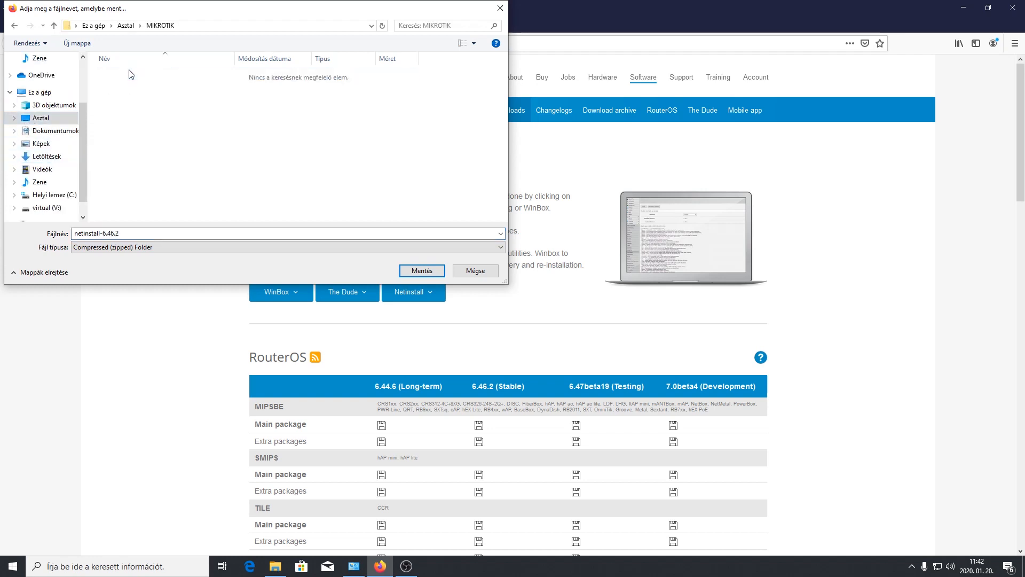
click(421, 270)
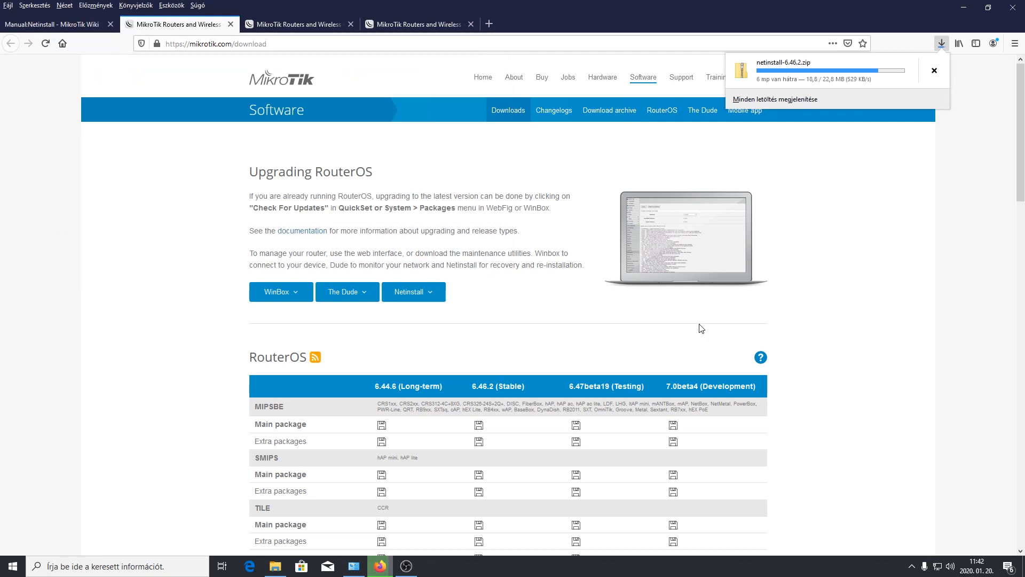
mouse_move(622, 237)
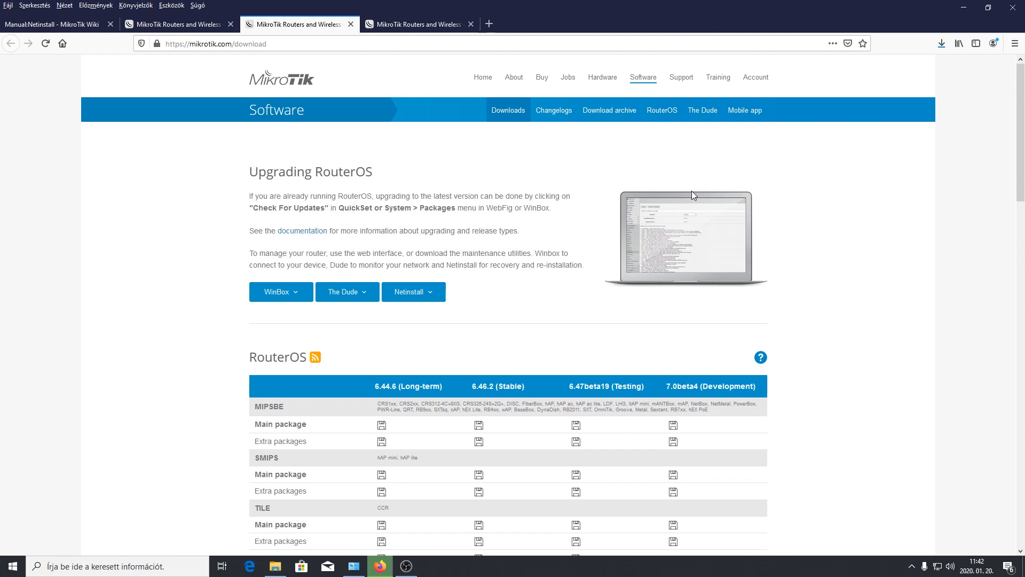
scroll(down, 3)
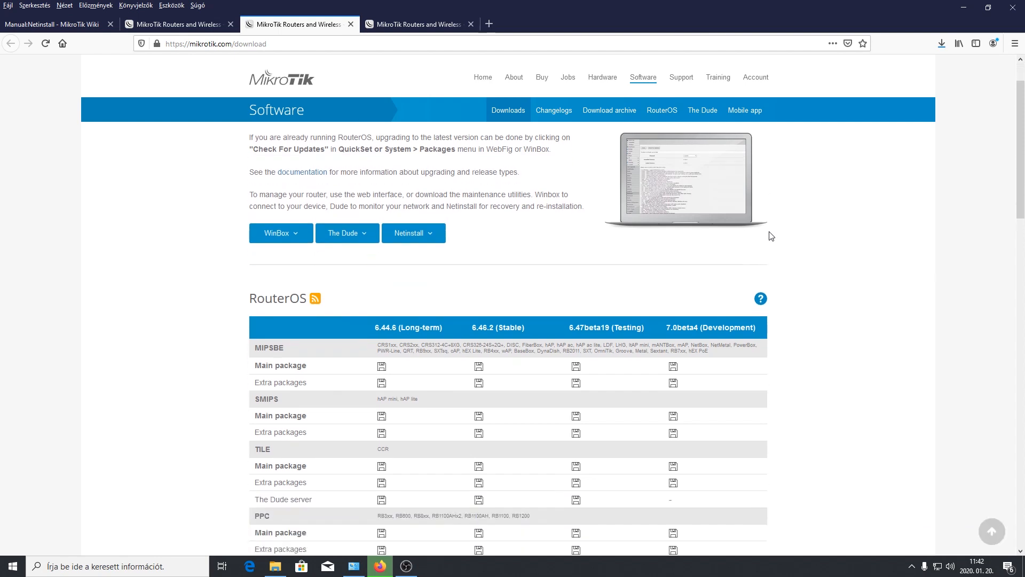
scroll(down, 3)
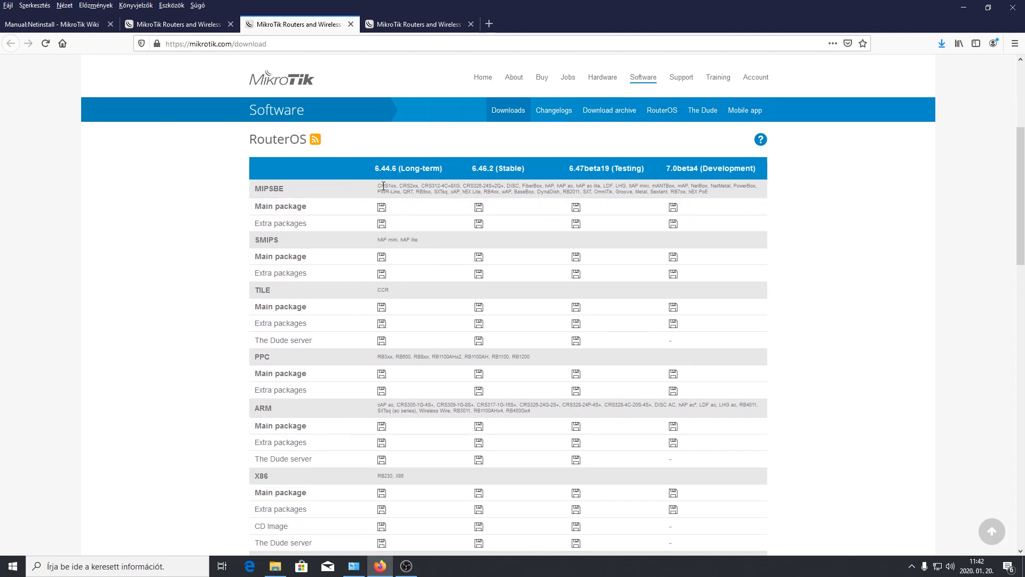
mouse_move(290, 189)
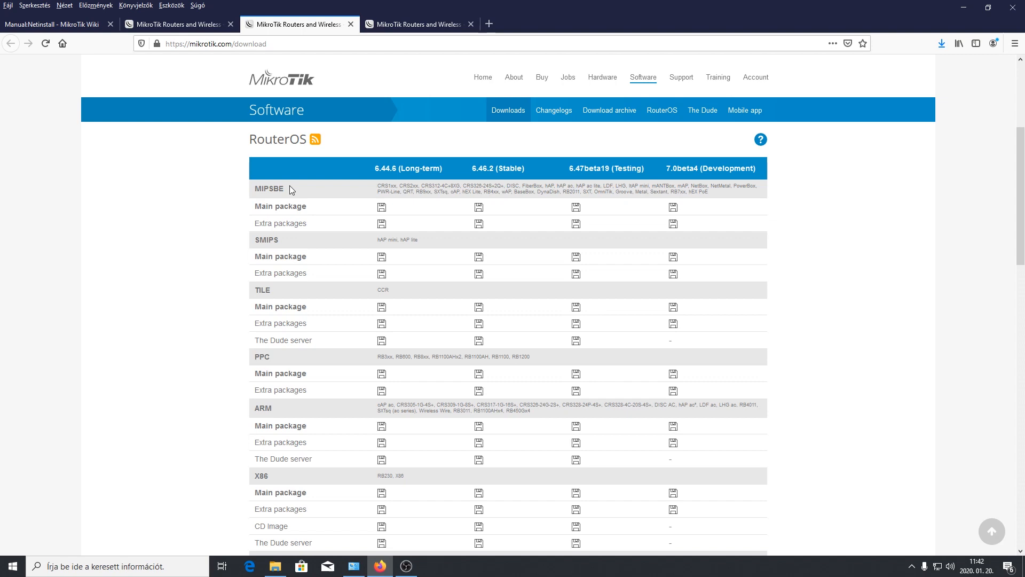
scroll(down, 3)
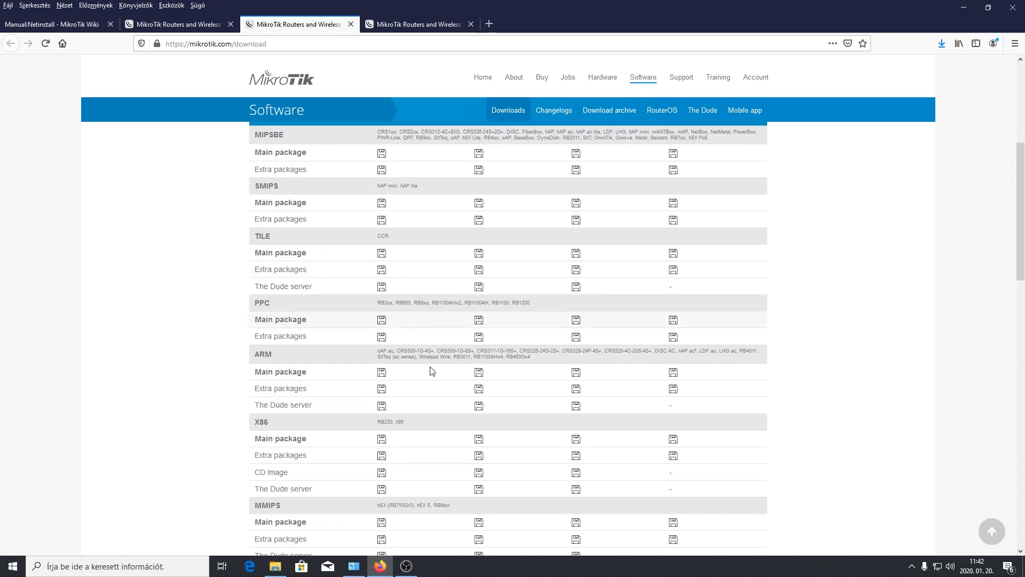
scroll(down, 3)
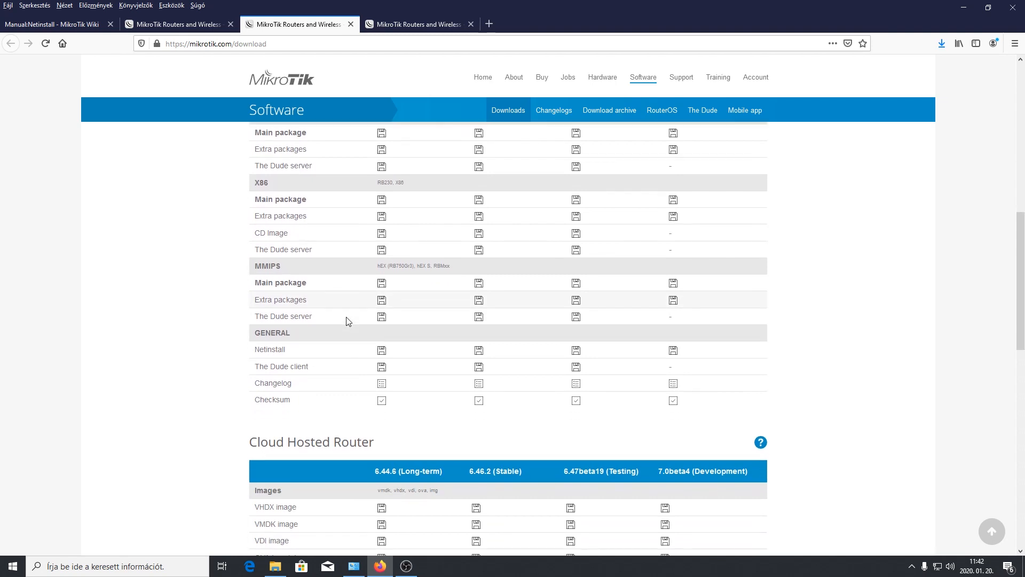
scroll(up, 3)
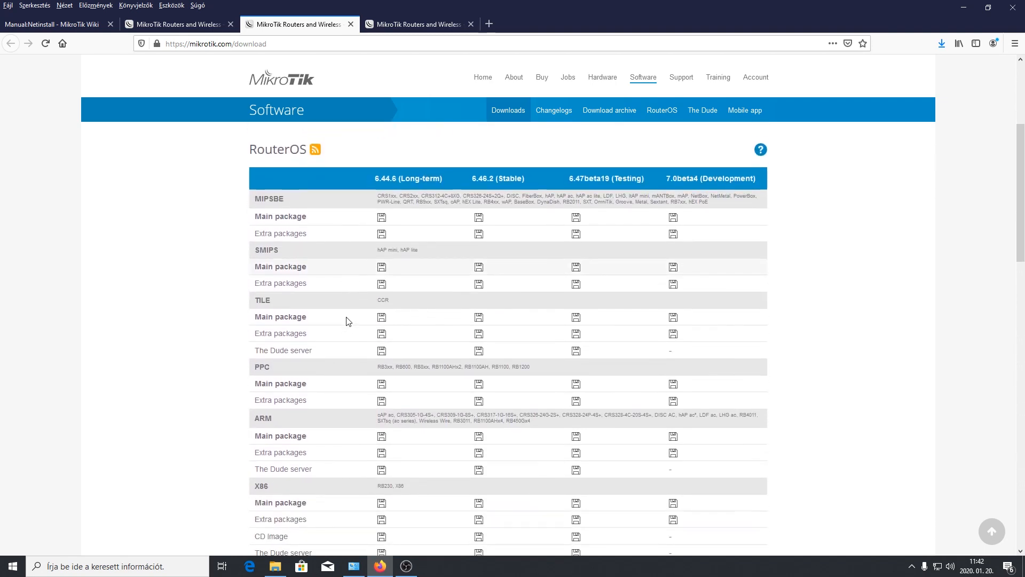
scroll(down, 3)
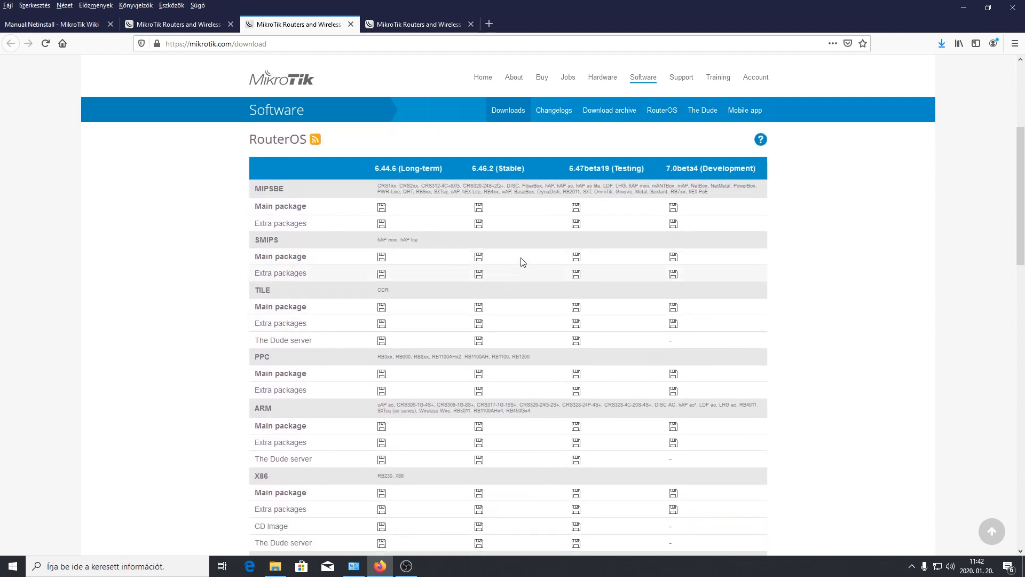
mouse_move(575, 208)
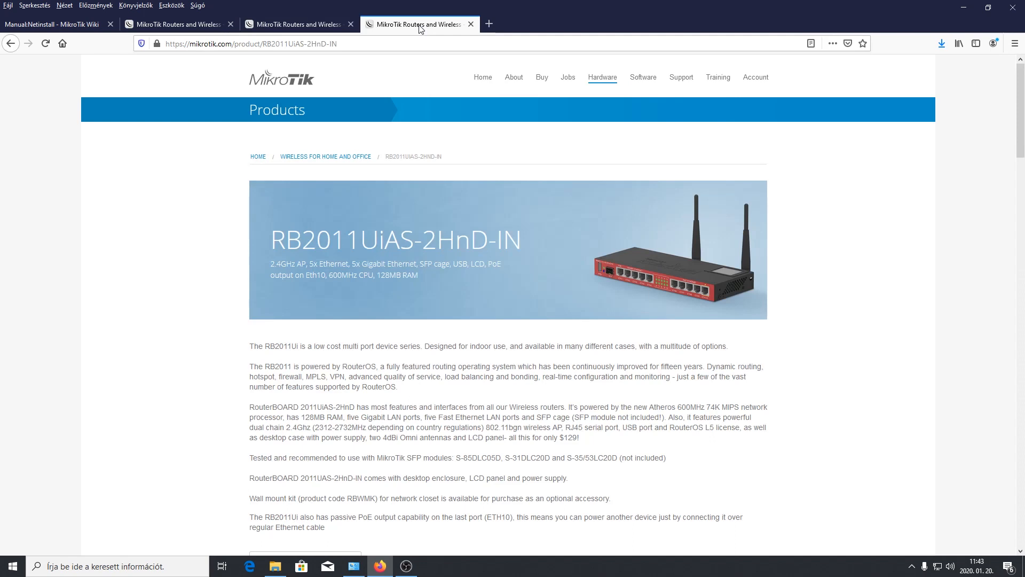
scroll(down, 3)
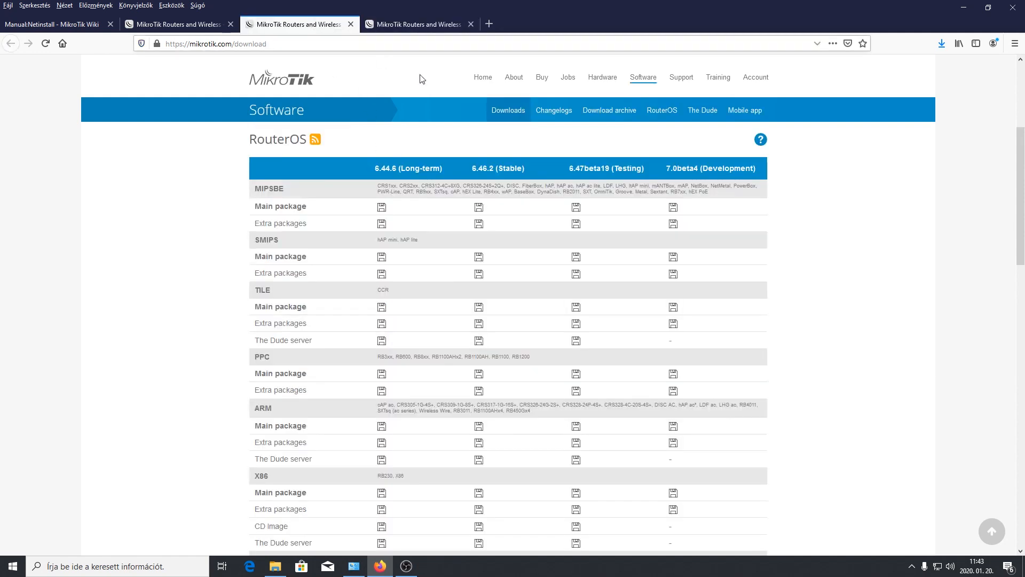
double_click(567, 192)
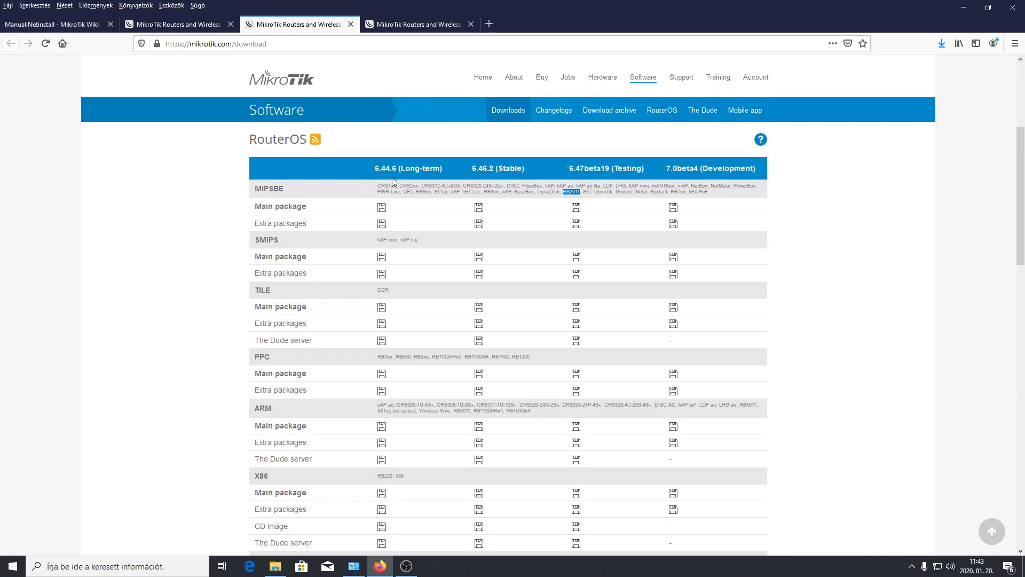
mouse_move(473, 178)
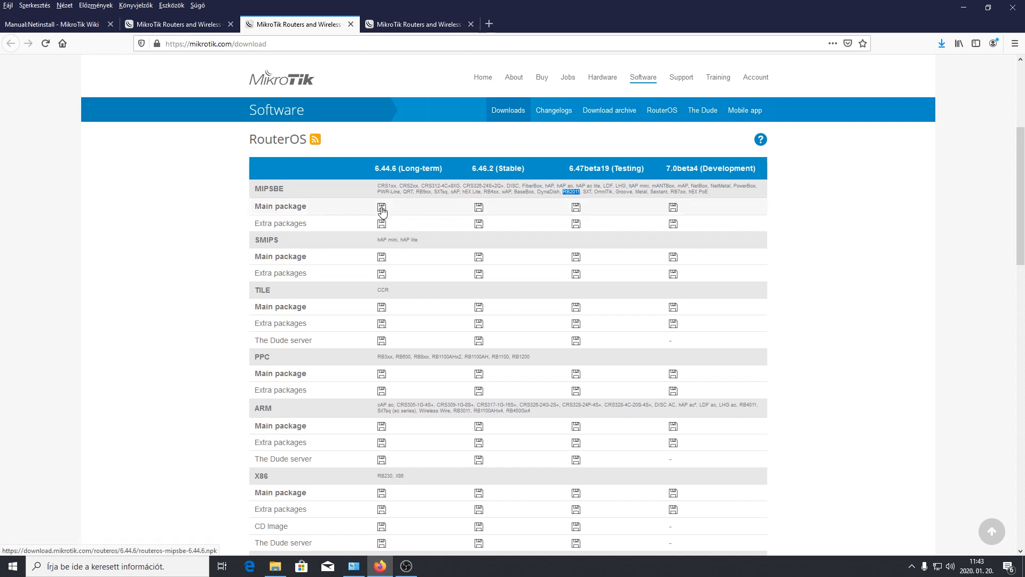
mouse_move(382, 206)
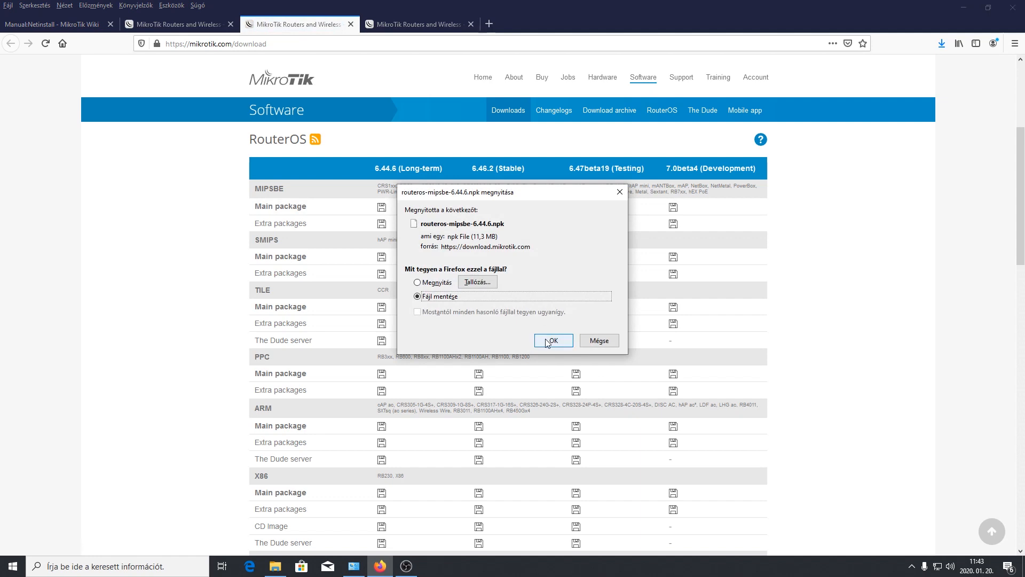
Save routeros-mipsbe-6.44.6.npk into the MIKROTIK folder
click(552, 340)
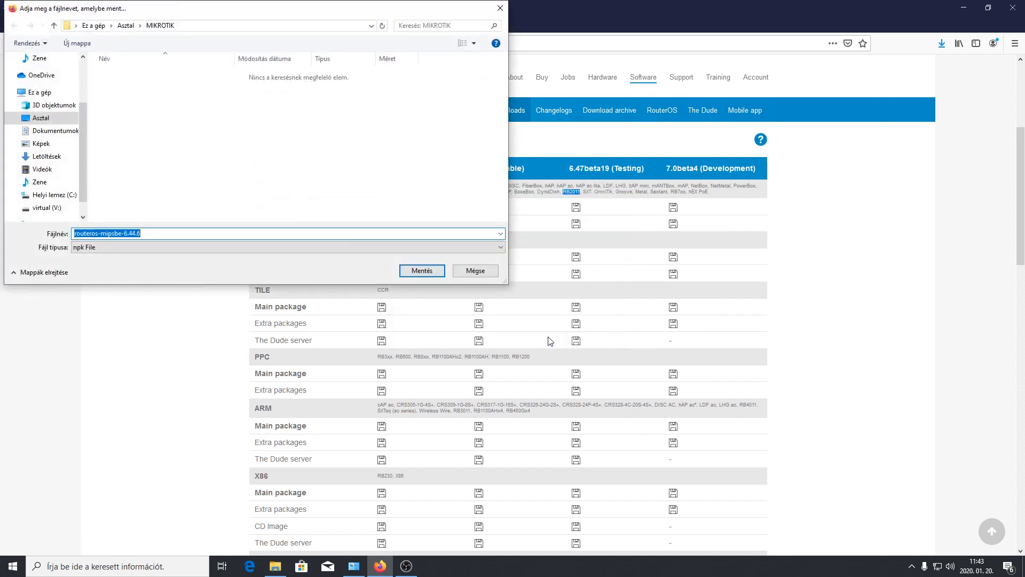
click(421, 271)
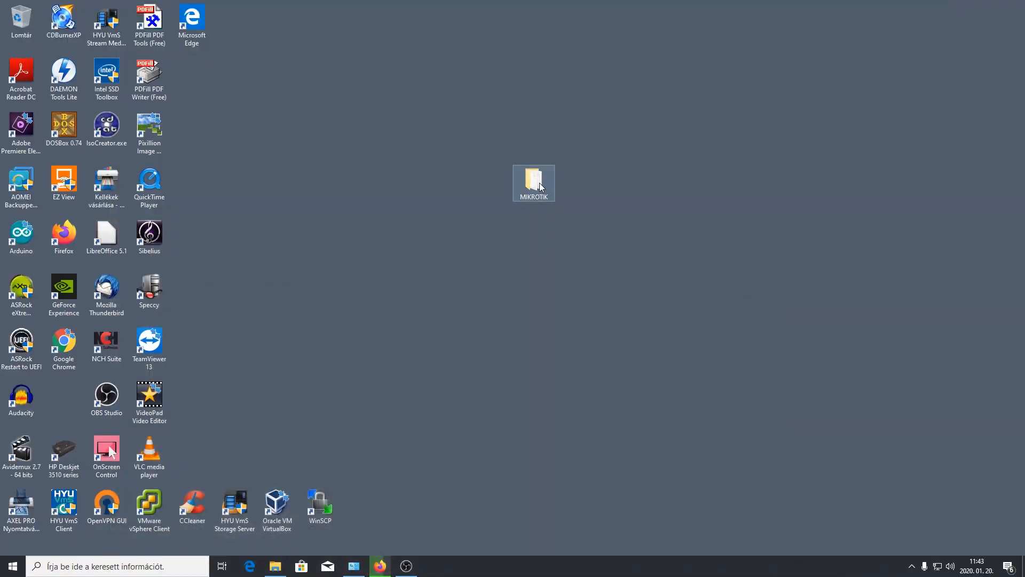
double_click(533, 182)
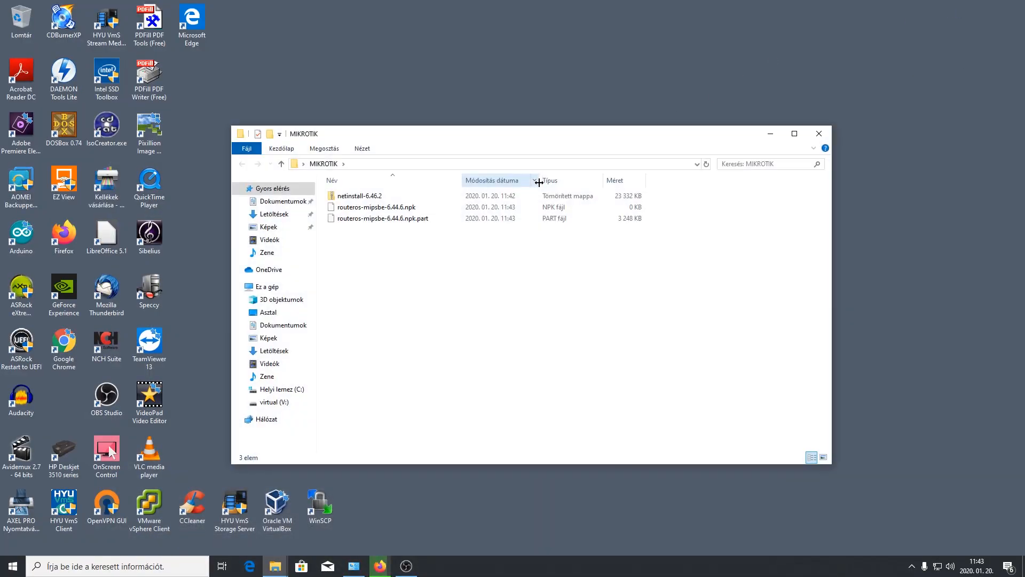
click(705, 163)
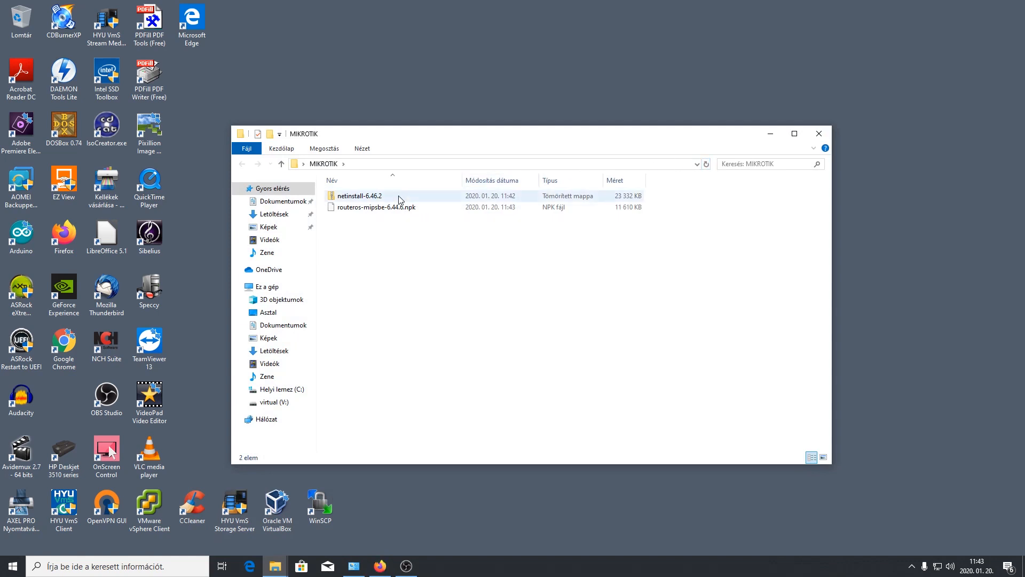
click(377, 206)
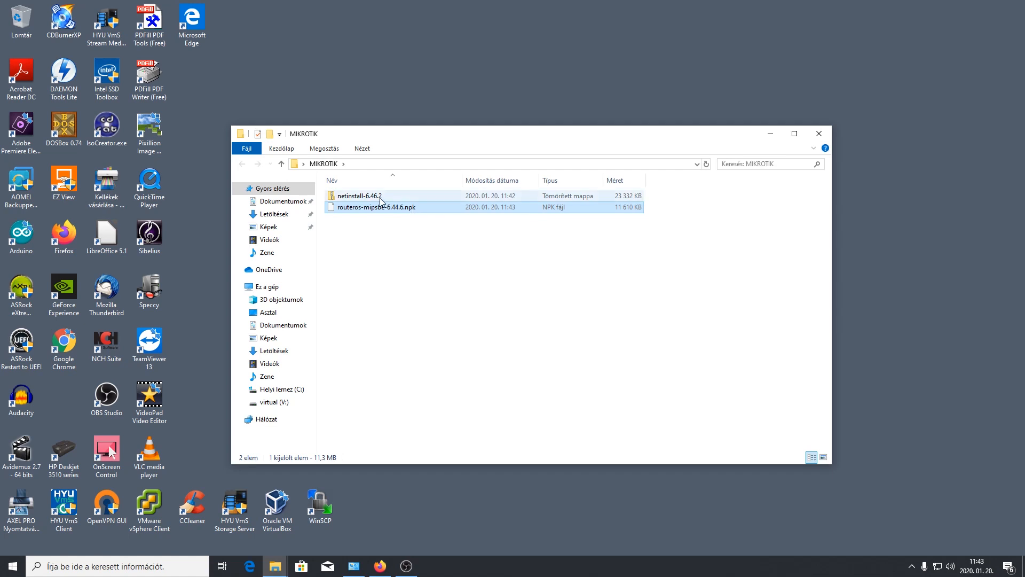
double_click(359, 195)
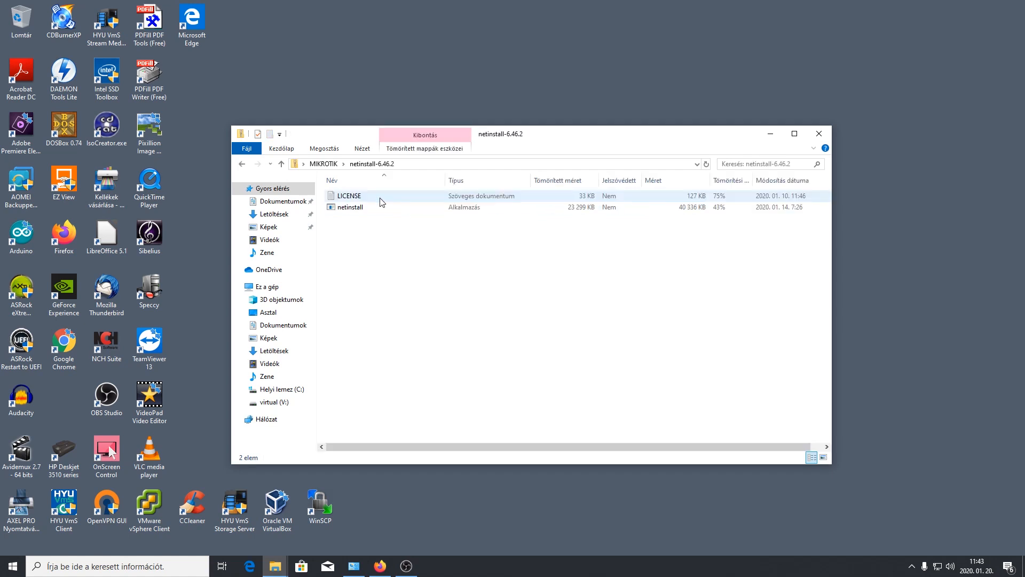
click(350, 195)
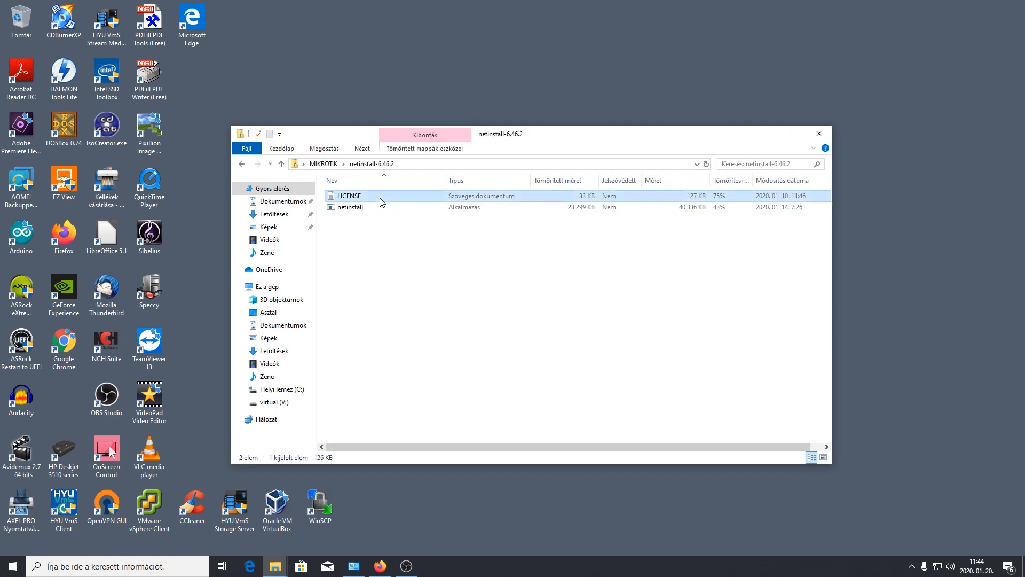
right_click(379, 206)
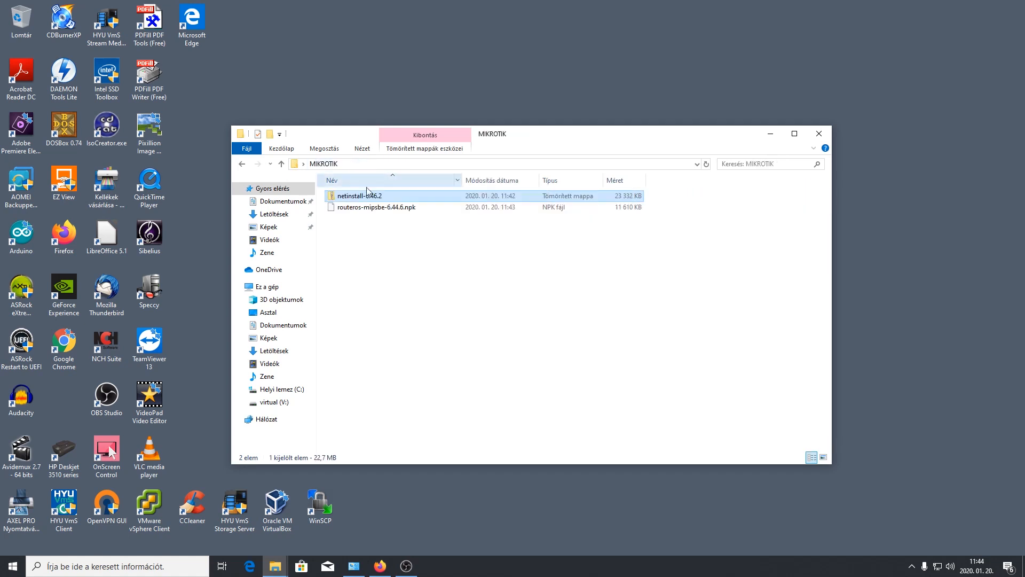
click(535, 342)
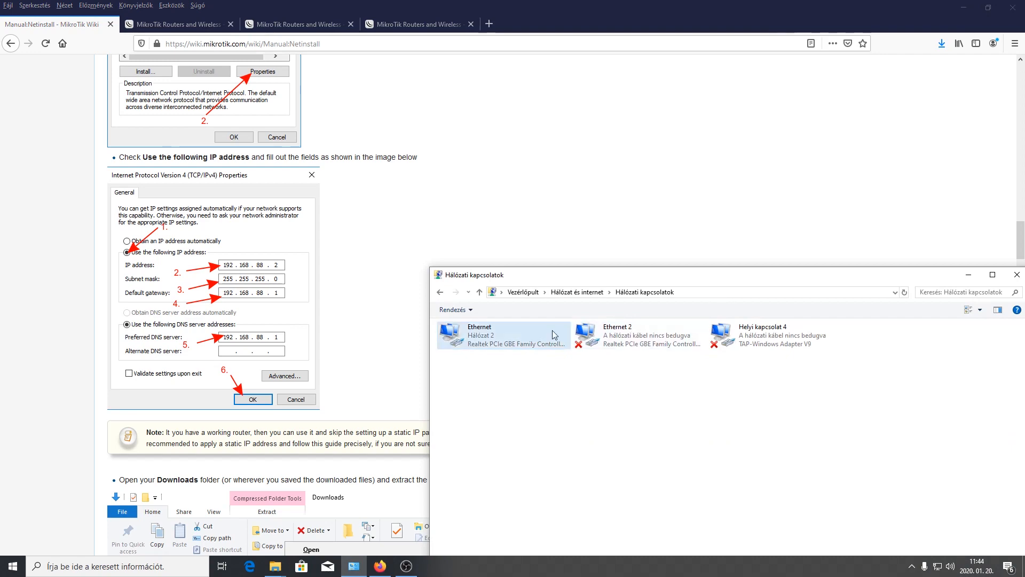
Assign the Ethernet adapter static IPv4 192.168.88.2/255.255.255.0 with gateway and DNS 192.168.88.1
double_click(503, 334)
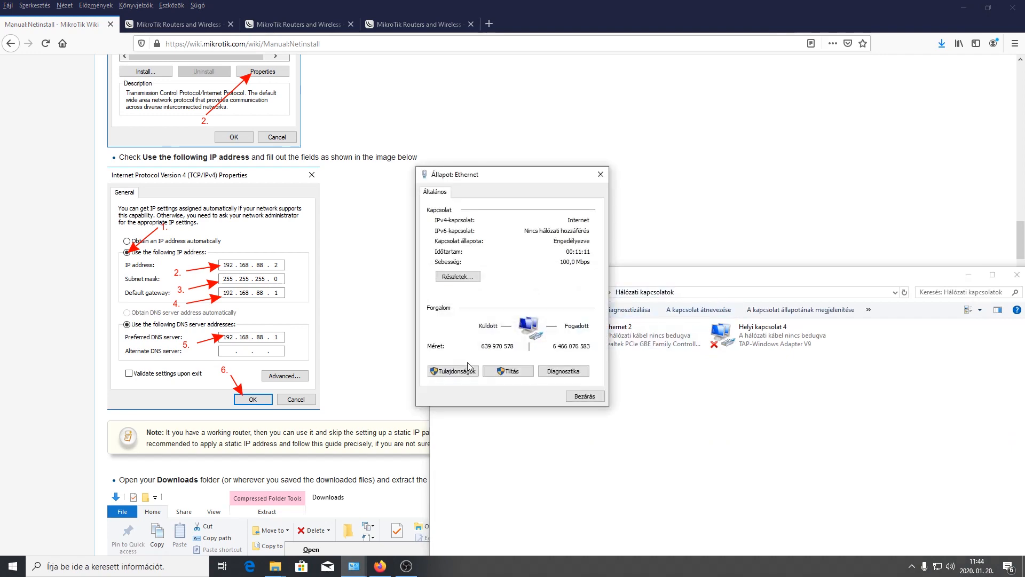
click(453, 371)
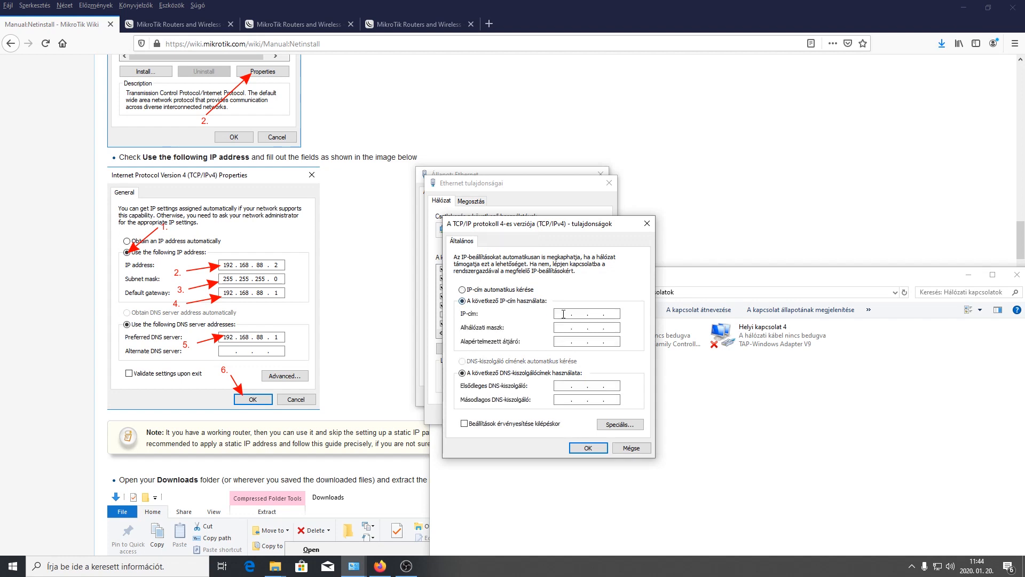
text(182)
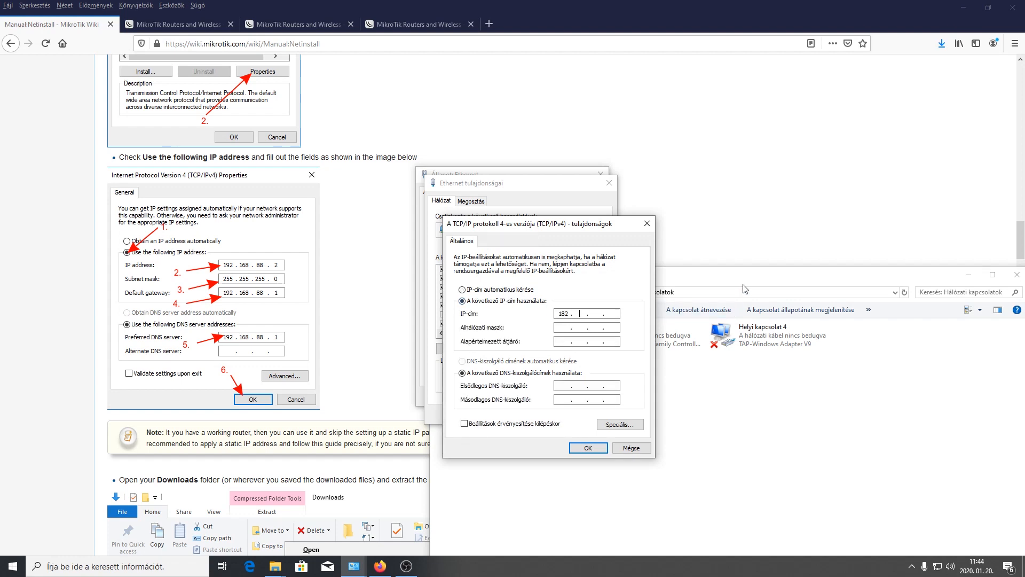
text(192)
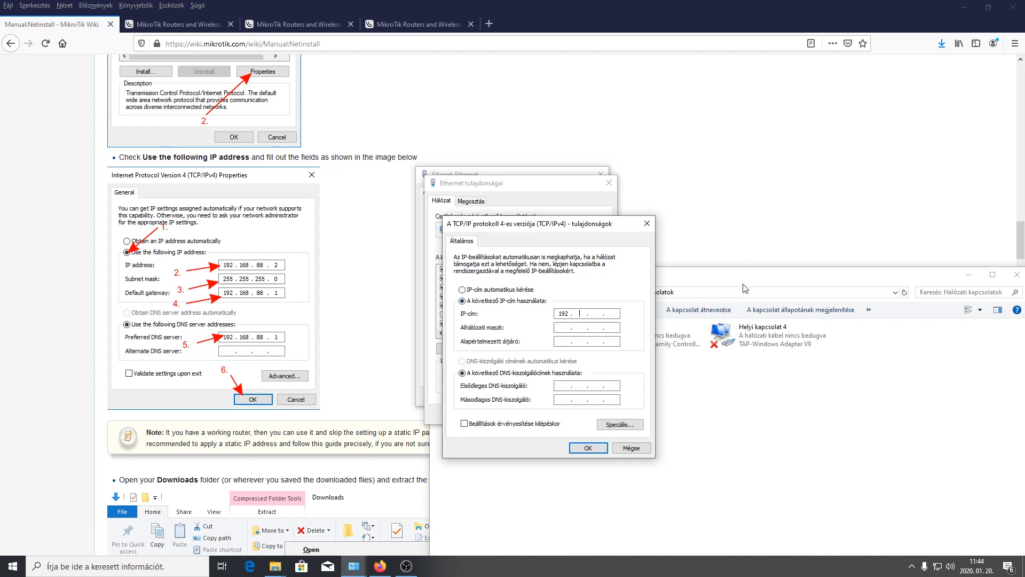
text(168)
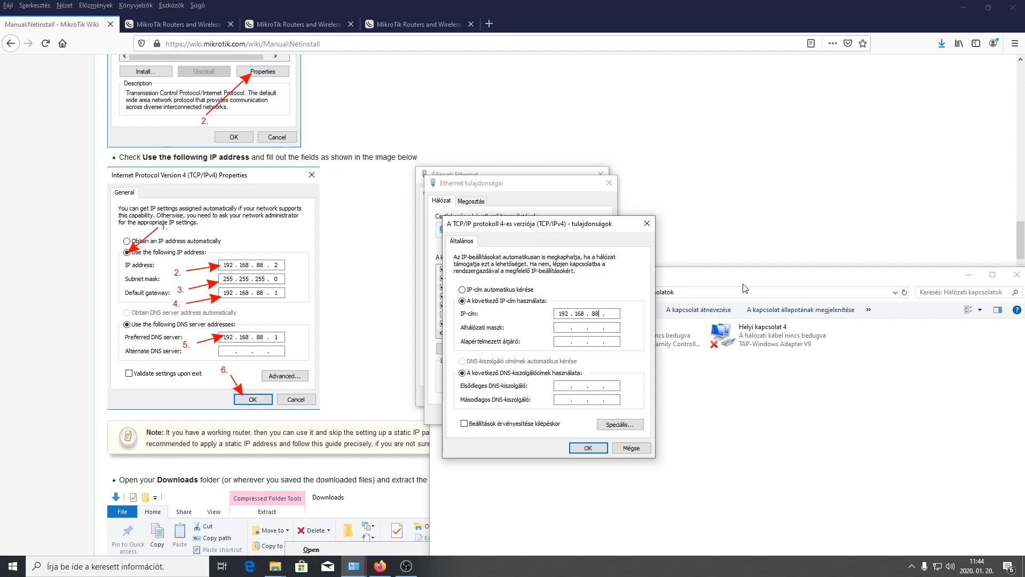
text(3)
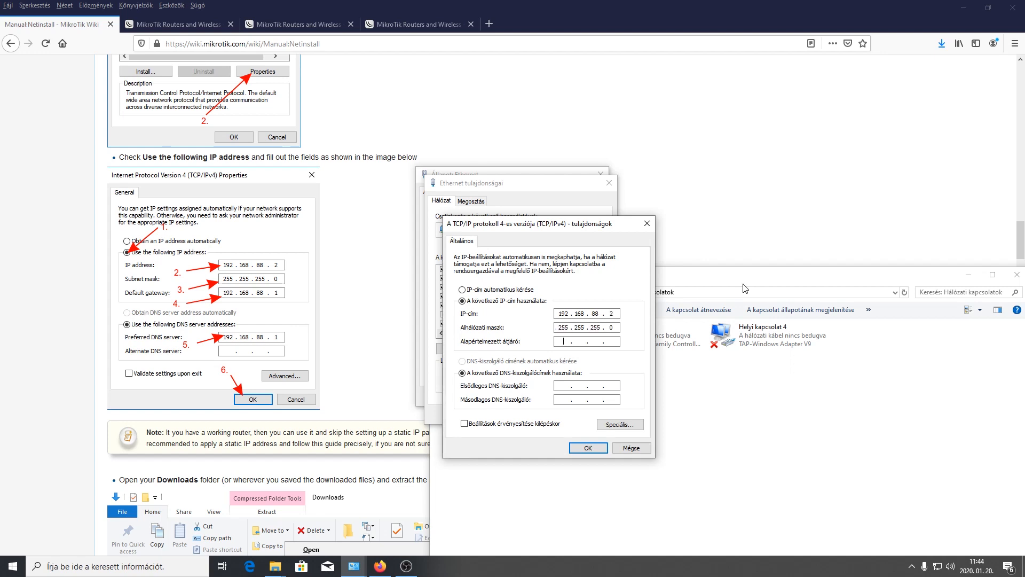
text(192 . 168 . 88 .)
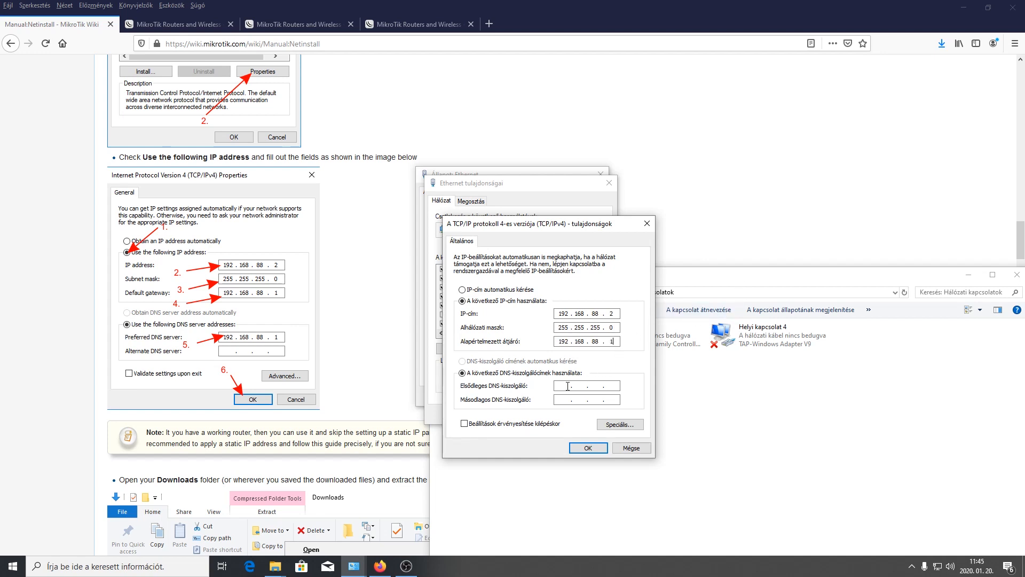
text(192)
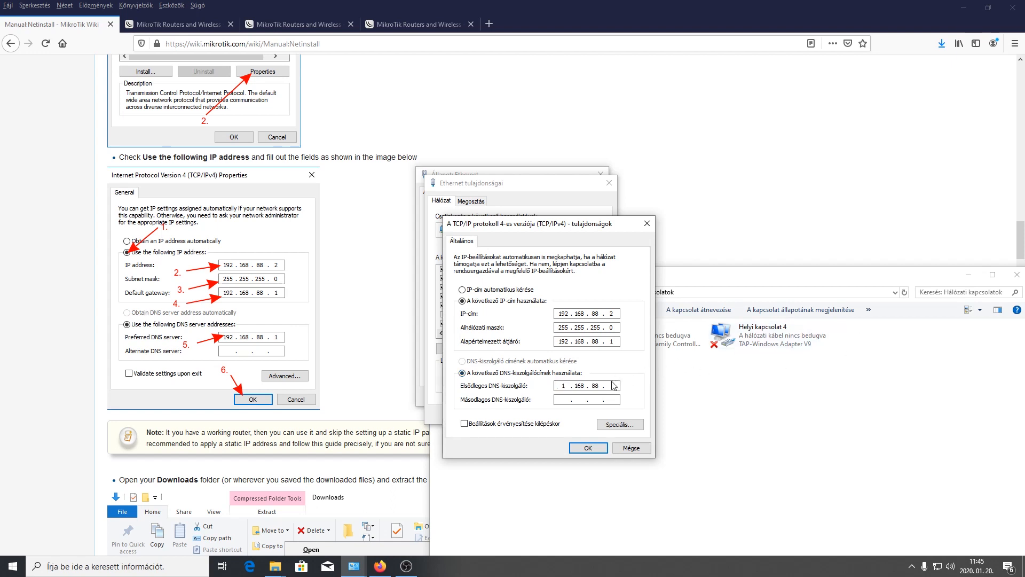
text(92)
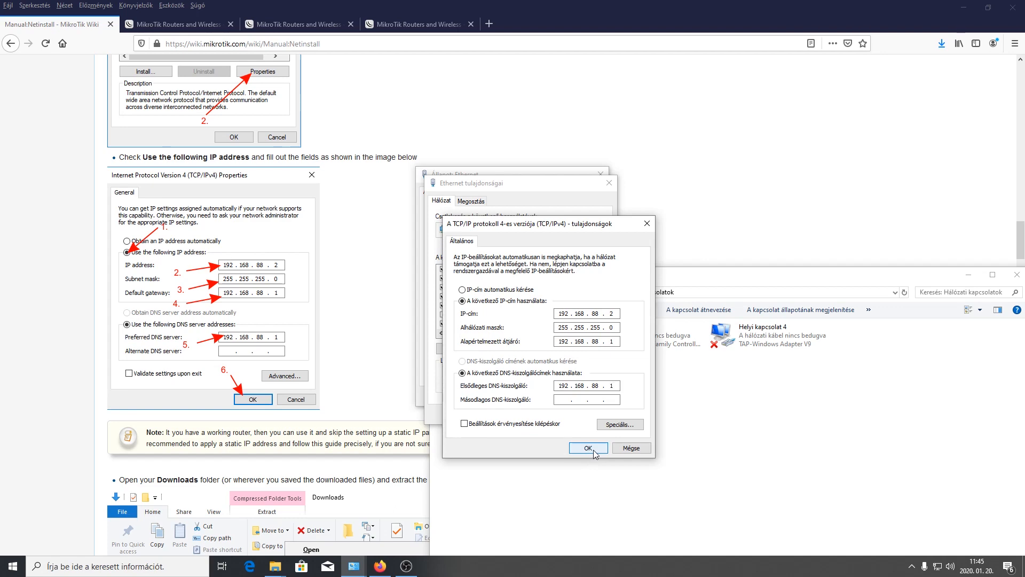
click(588, 447)
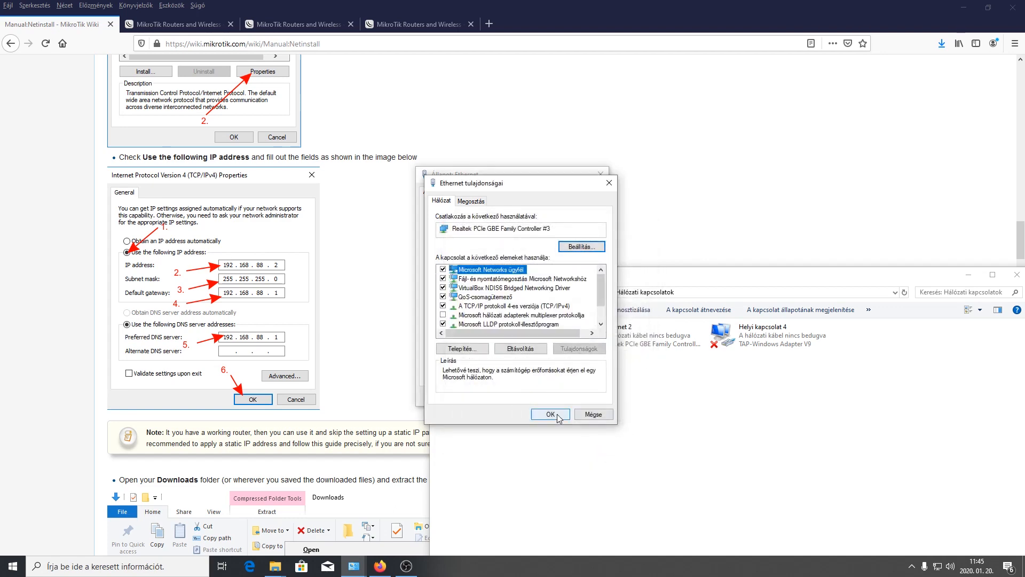
click(549, 414)
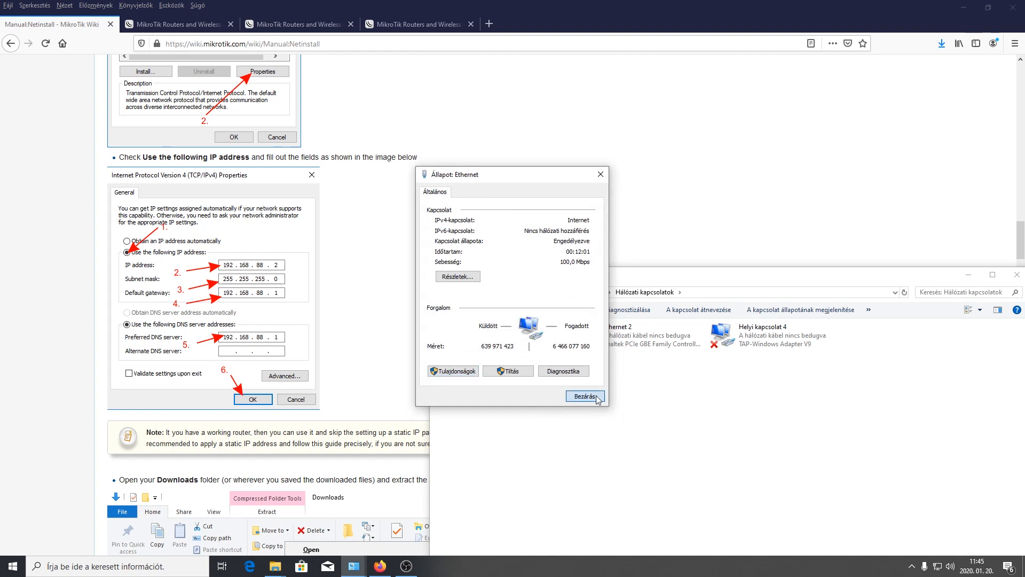
Close the Ethernet status window after applying the static settings
click(583, 395)
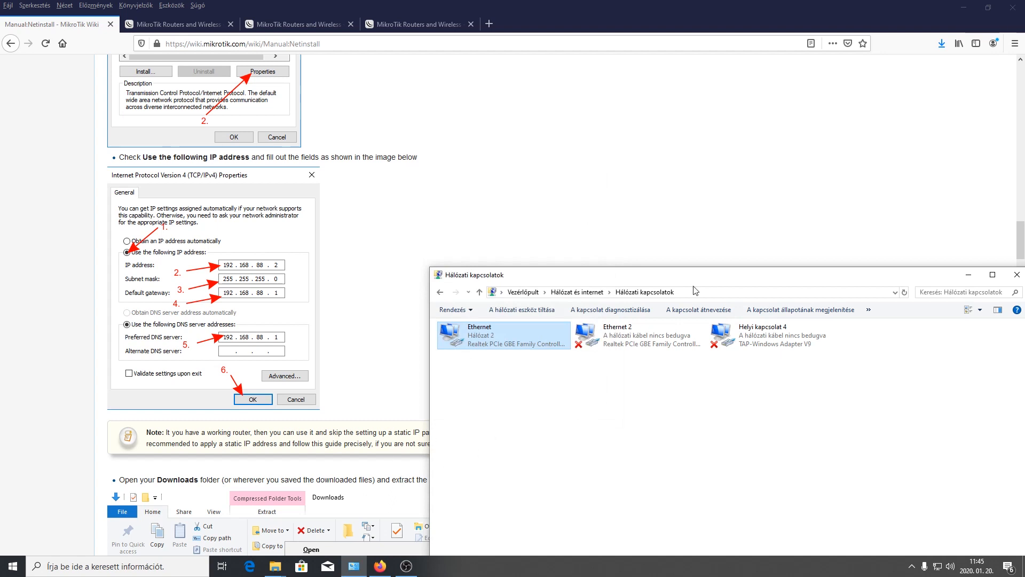
mouse_move(704, 287)
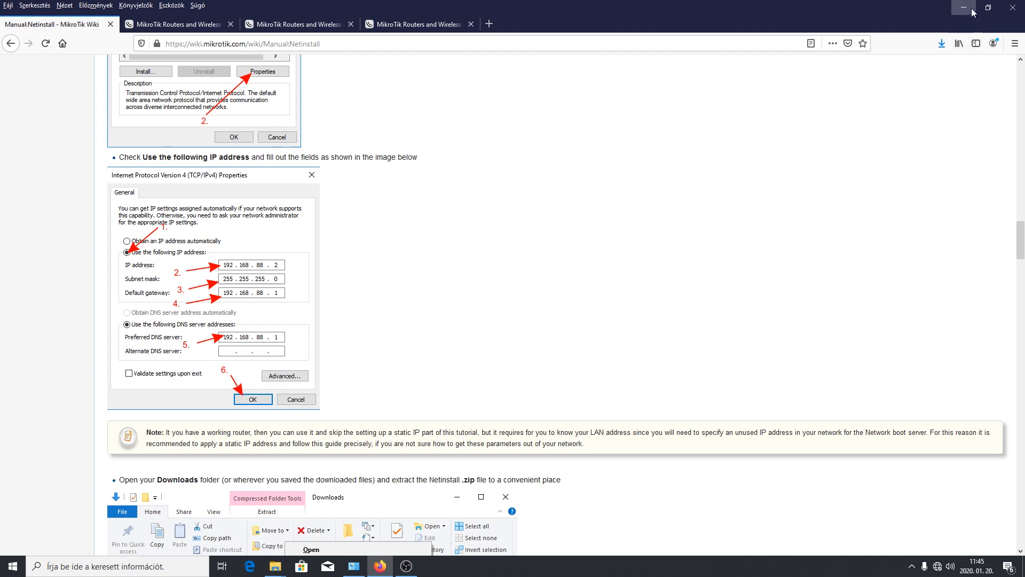
Start the extracted netinstall application from the MIKROTIK desktop folder
click(963, 7)
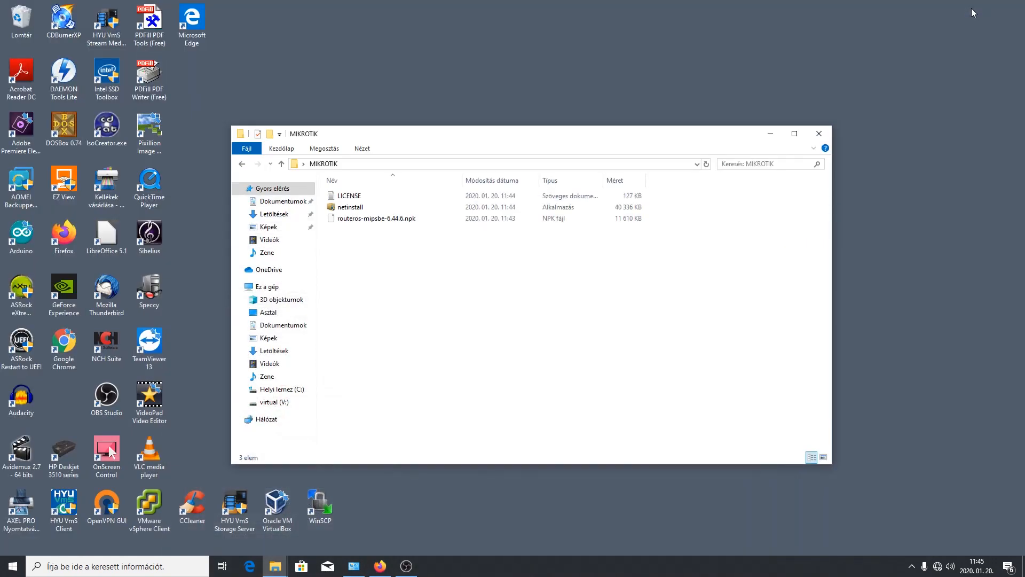
mouse_move(432, 207)
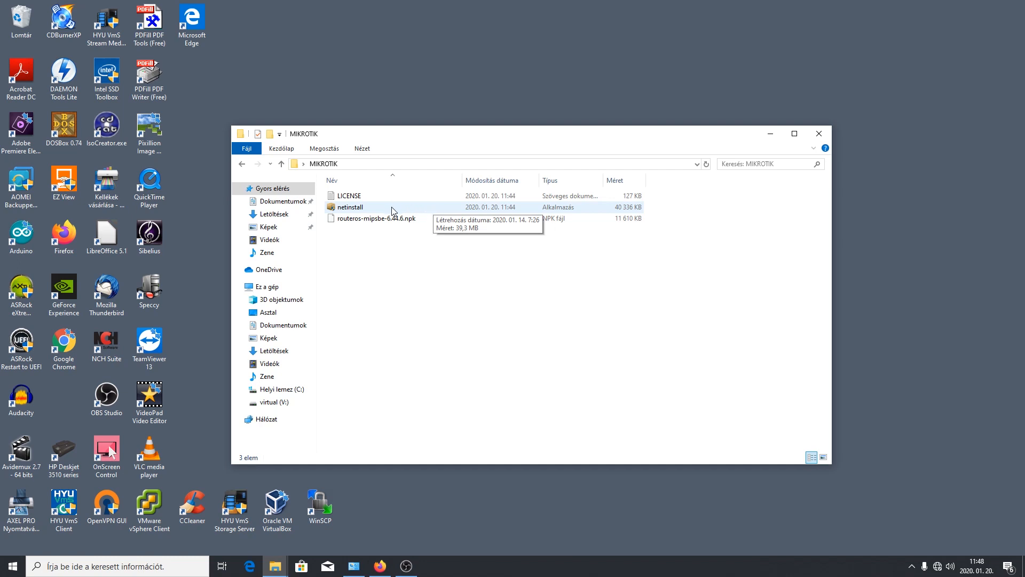
click(350, 207)
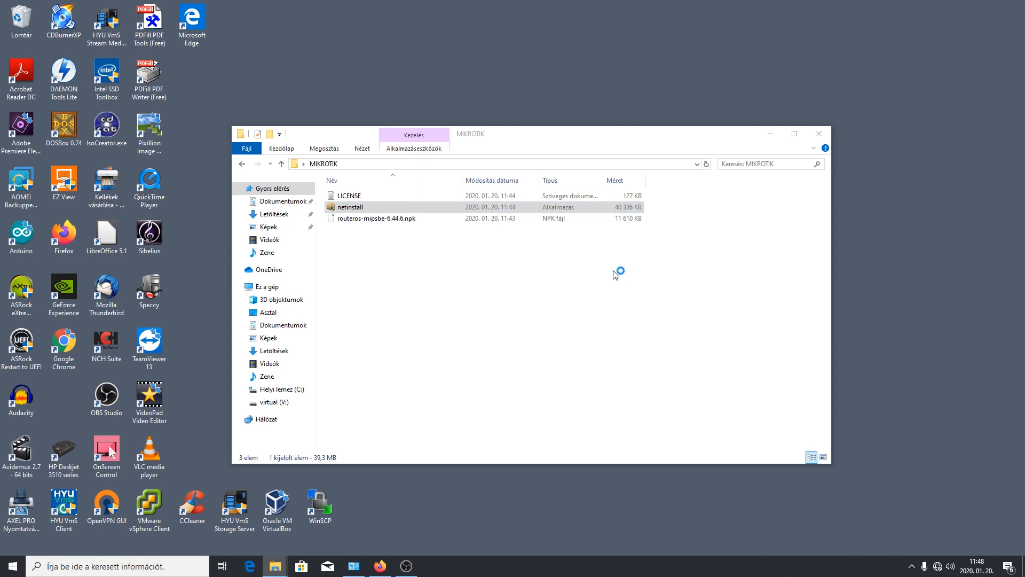
click(406, 566)
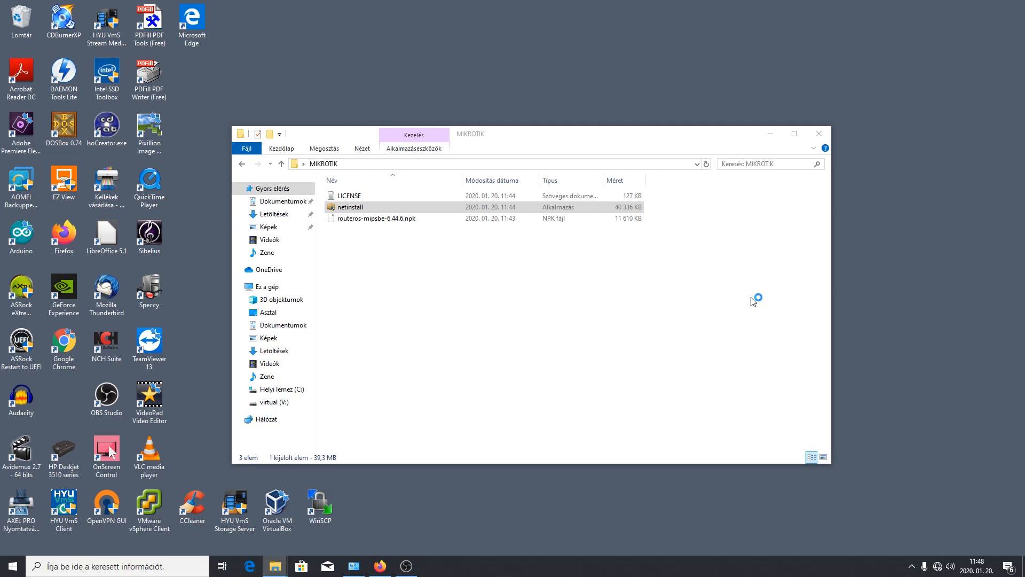
mouse_move(663, 121)
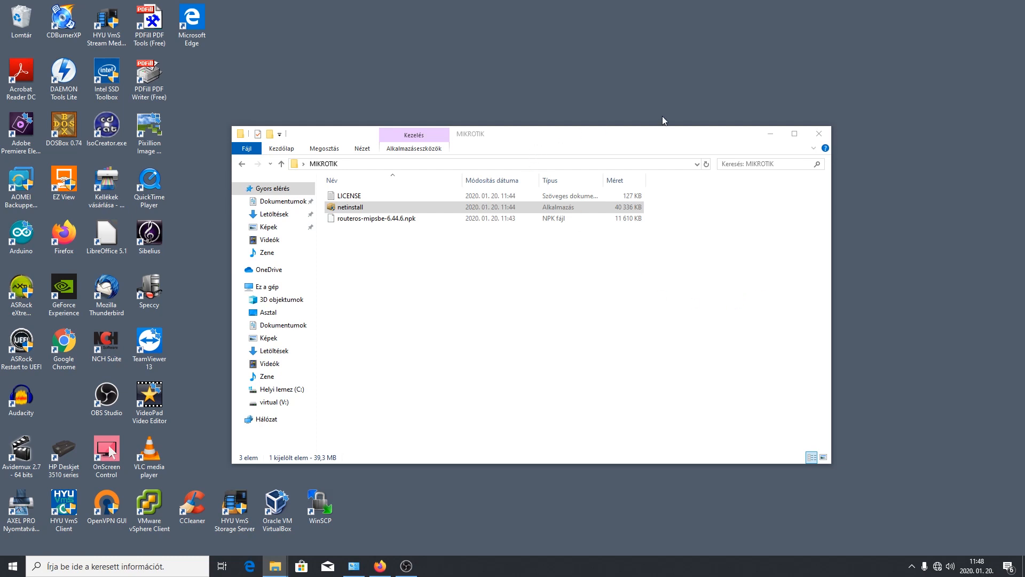
double_click(350, 206)
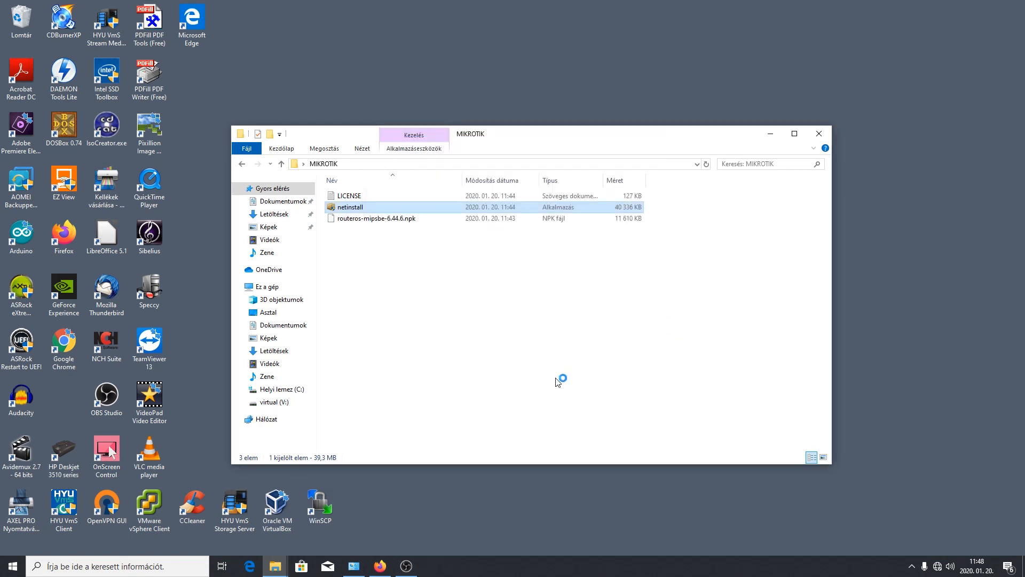
double_click(351, 206)
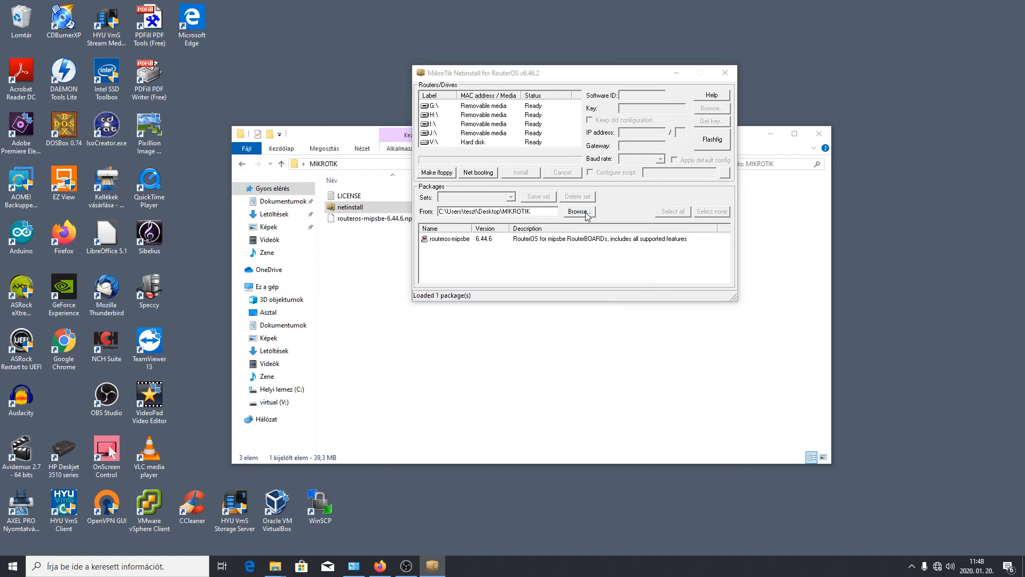
Point Netinstall at Desktop\MIKROTIK and select the routeros-mipsbe 6.44.6 package
click(578, 212)
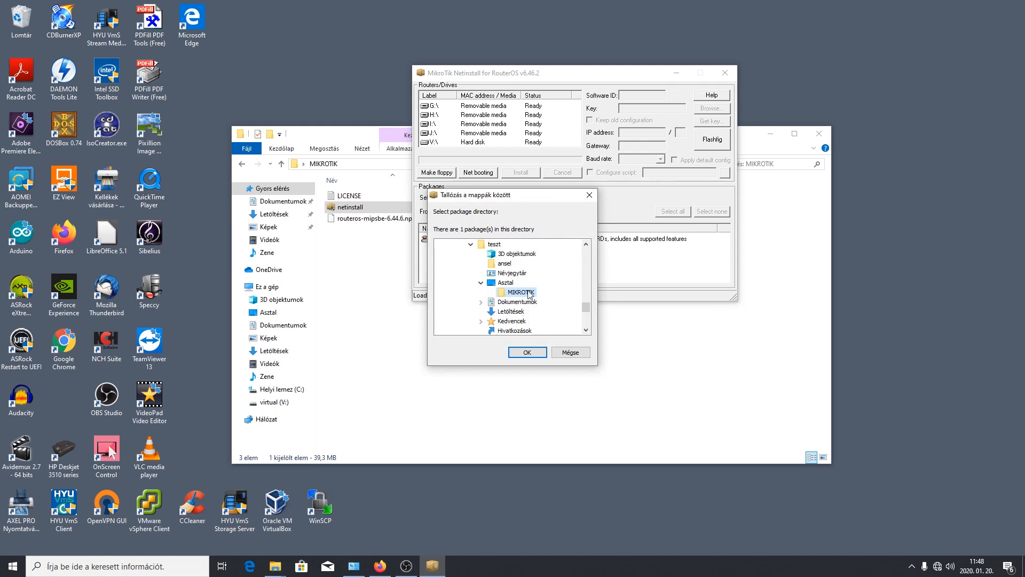
click(526, 351)
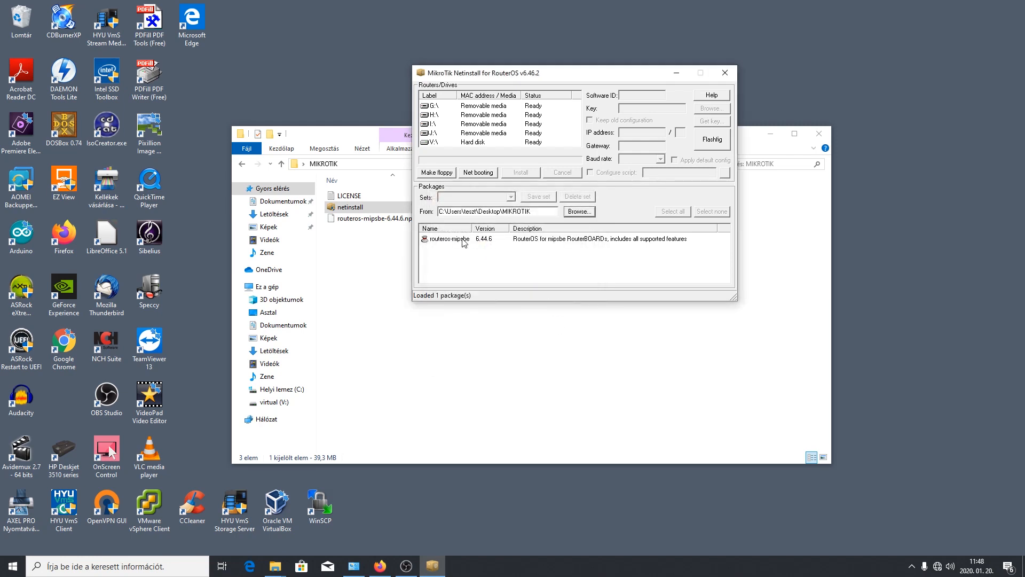
click(484, 238)
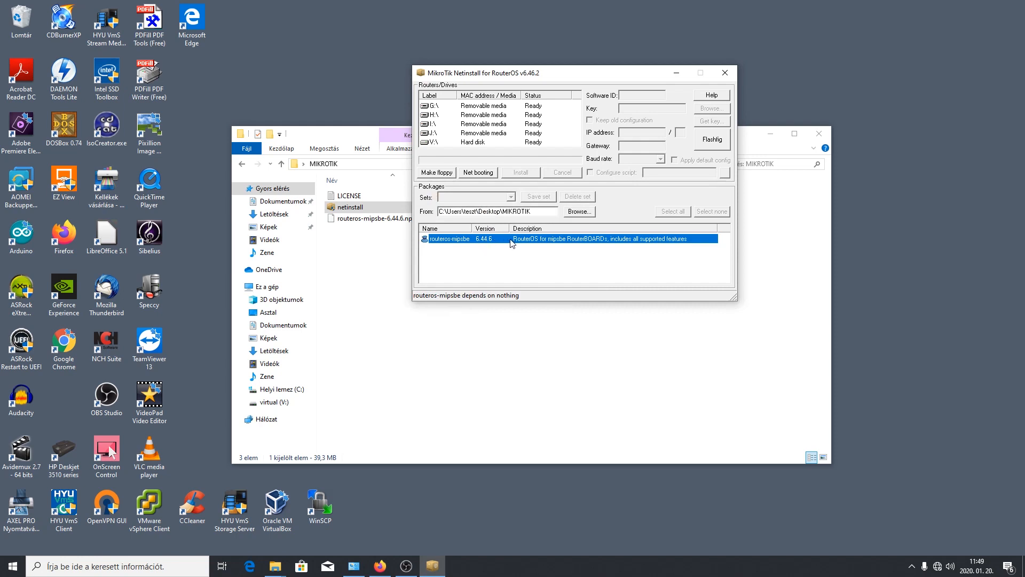
mouse_move(484, 223)
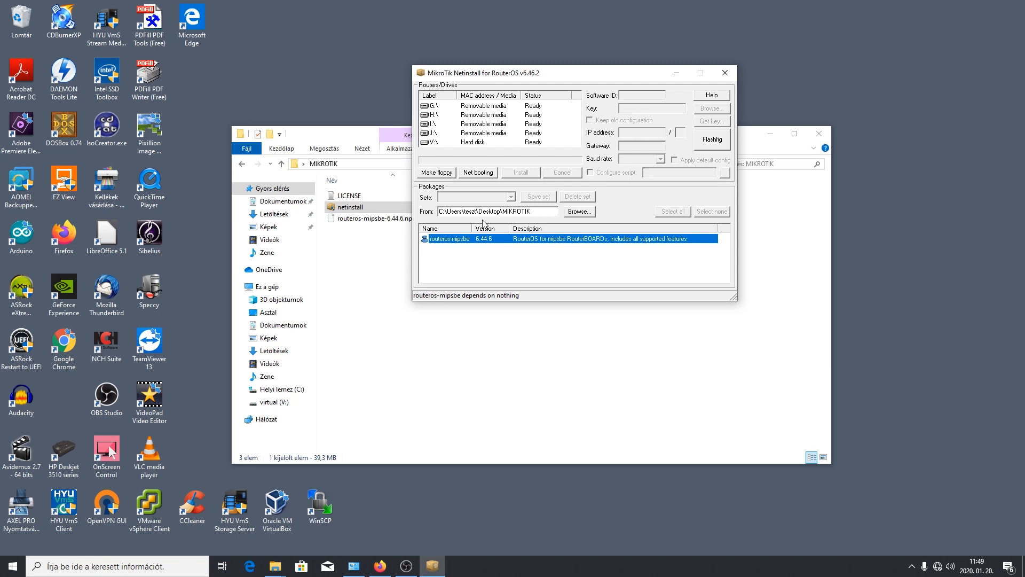
click(478, 171)
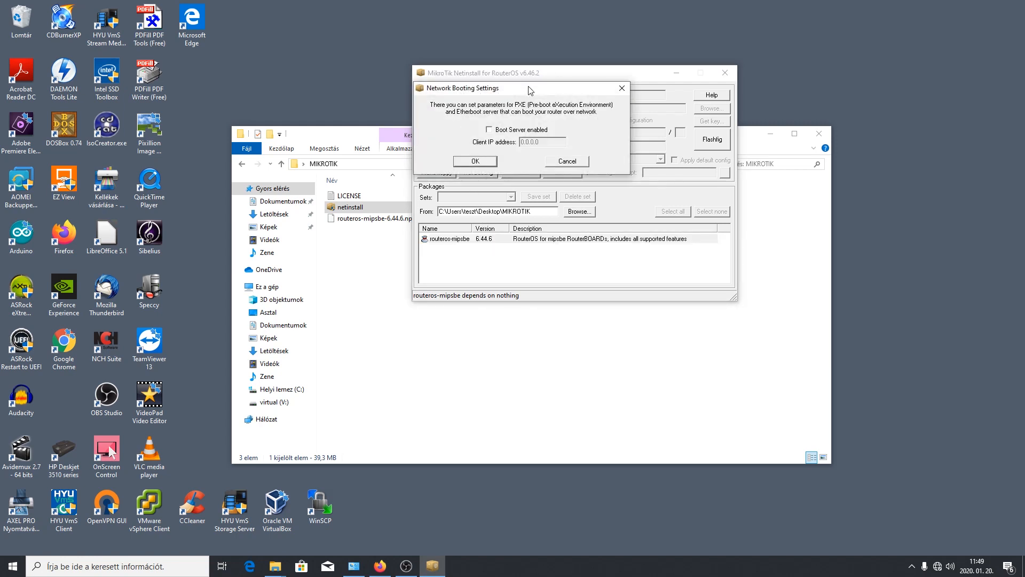
mouse_move(535, 92)
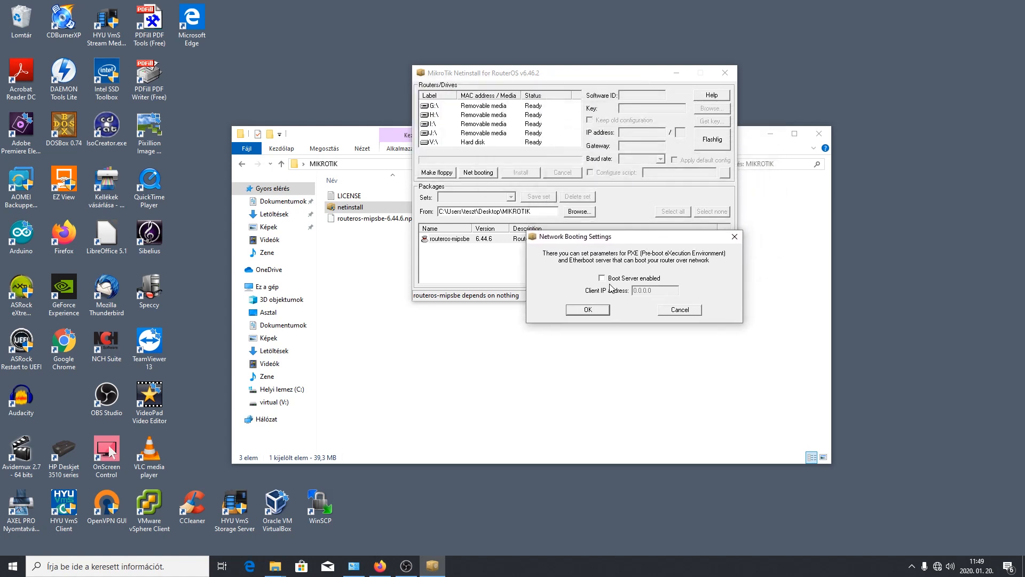
Enable the boot server with client IP 192.168.88.3 and confirm
click(601, 278)
text(192.168.88.3)
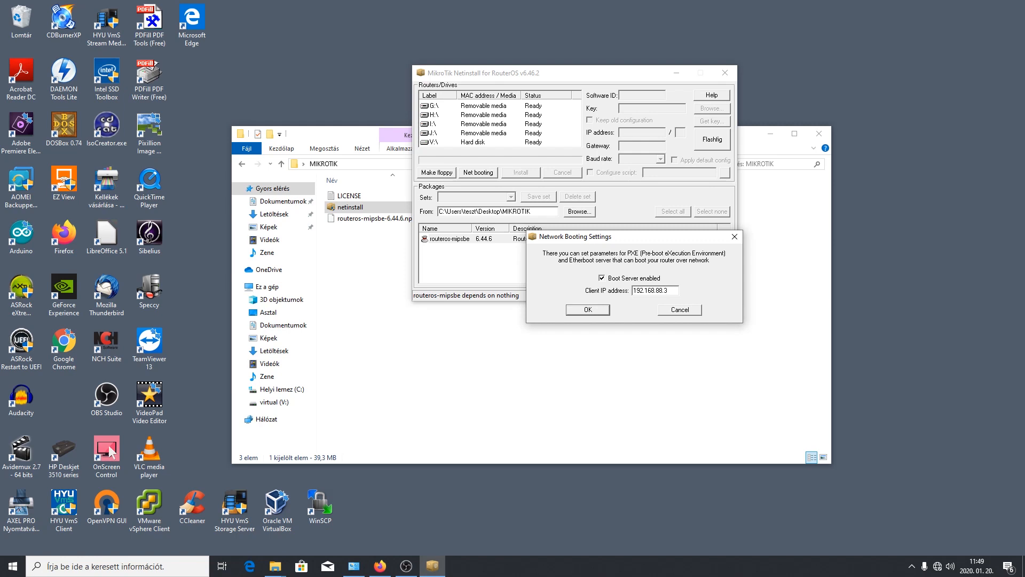
mouse_move(564, 226)
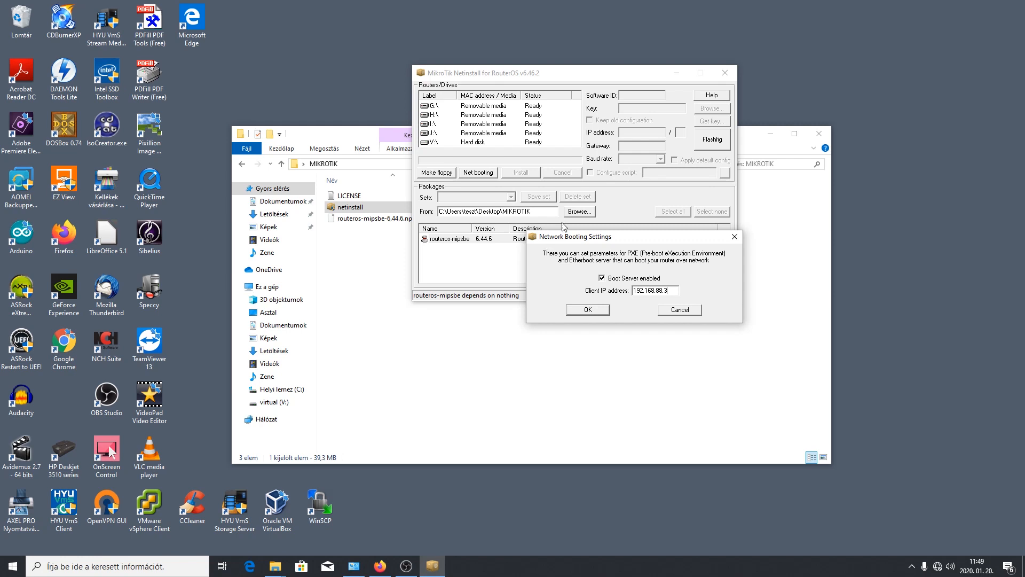
click(586, 309)
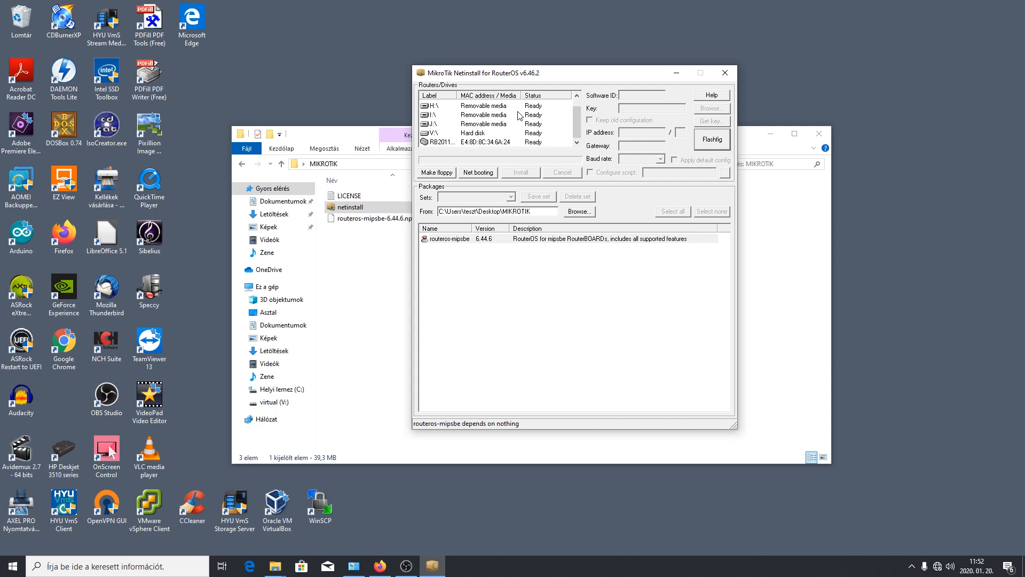
Install routeros-mipsbe on the RB2011UiAS-2HnD and reboot it when Done
click(464, 142)
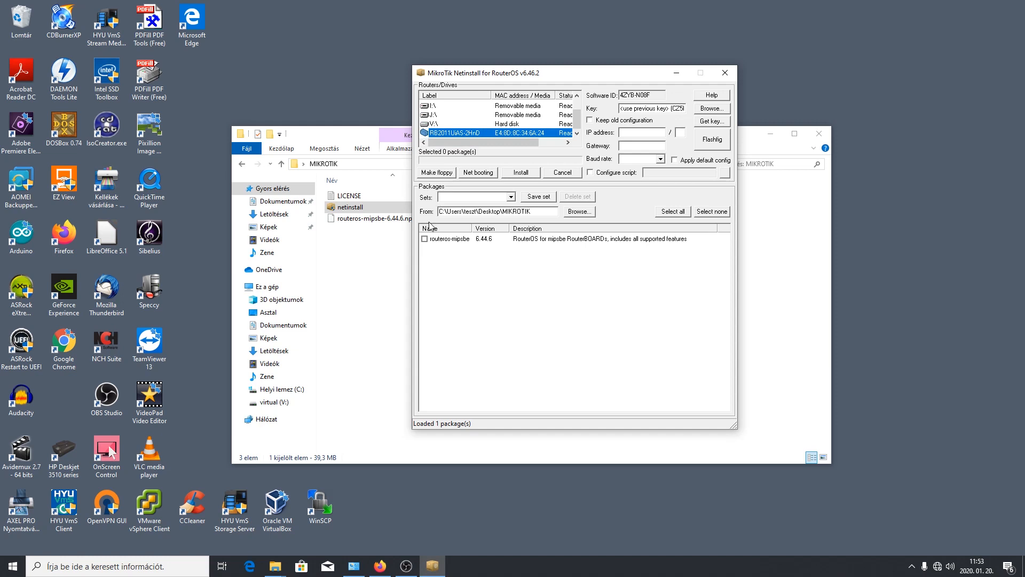
click(423, 238)
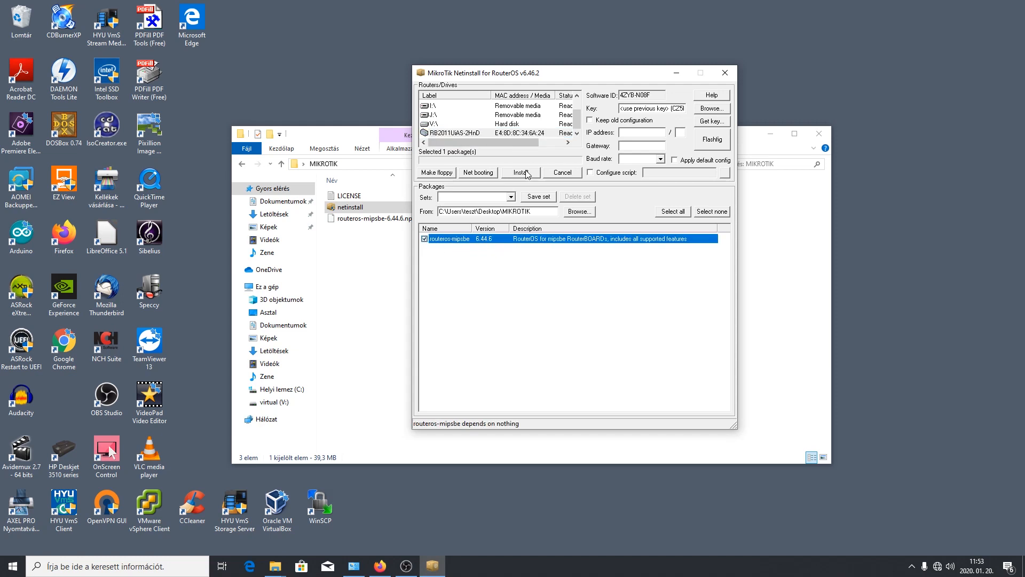
click(518, 171)
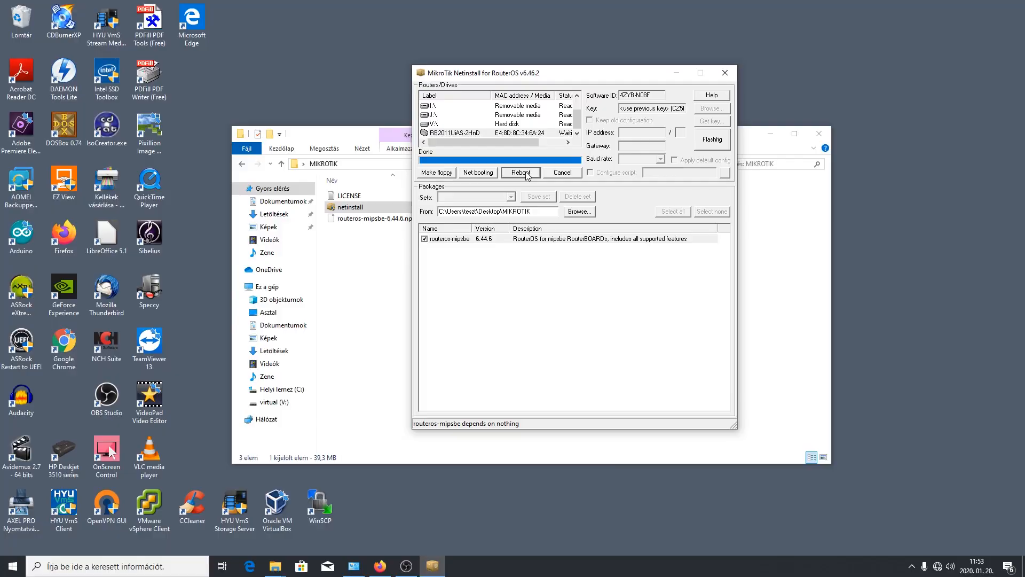
click(520, 173)
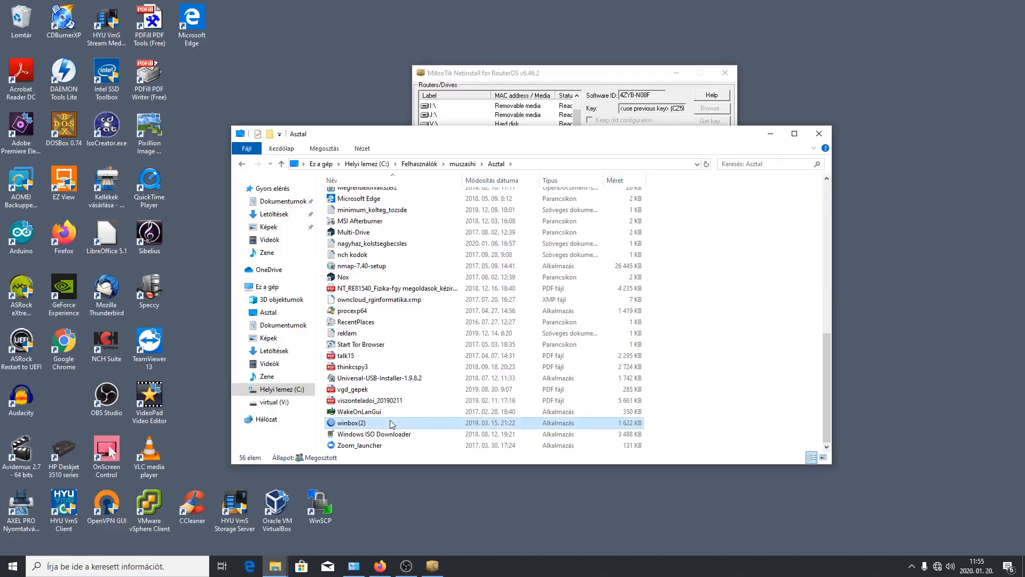
Launch WinBox, connect to the RB2011 from Neighbors as admin and maximize the session
double_click(355, 423)
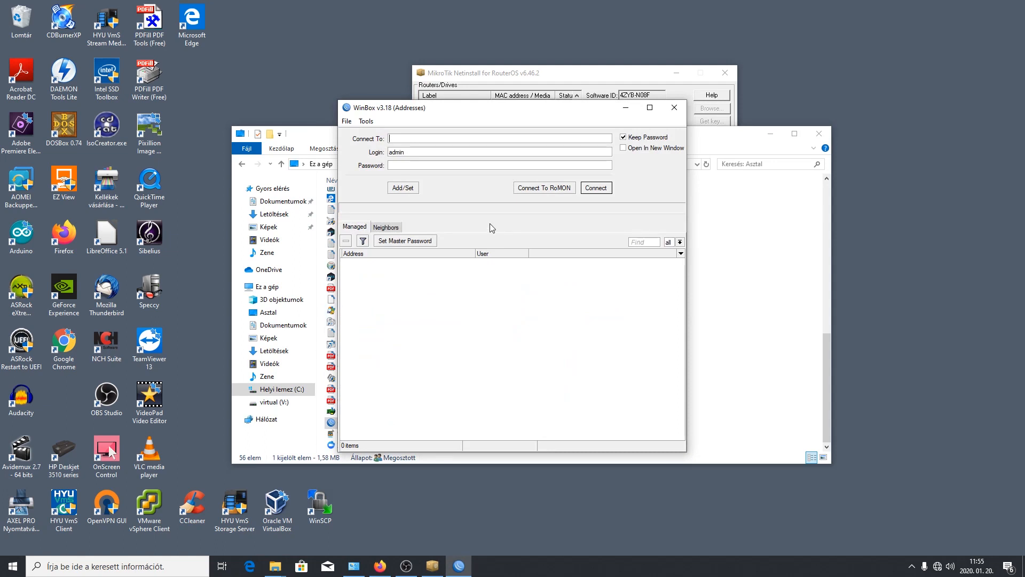
click(386, 227)
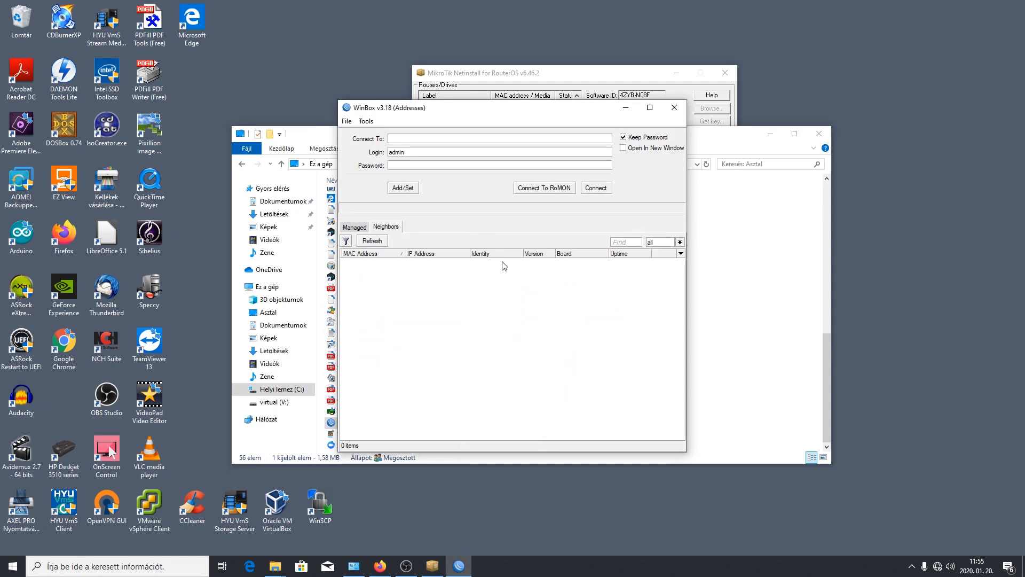
click(371, 241)
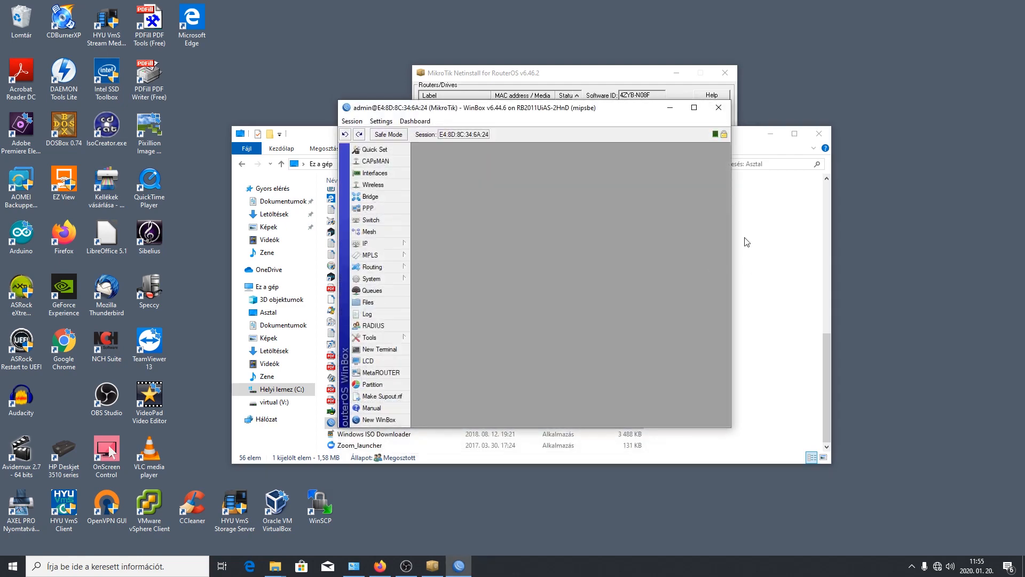
click(695, 107)
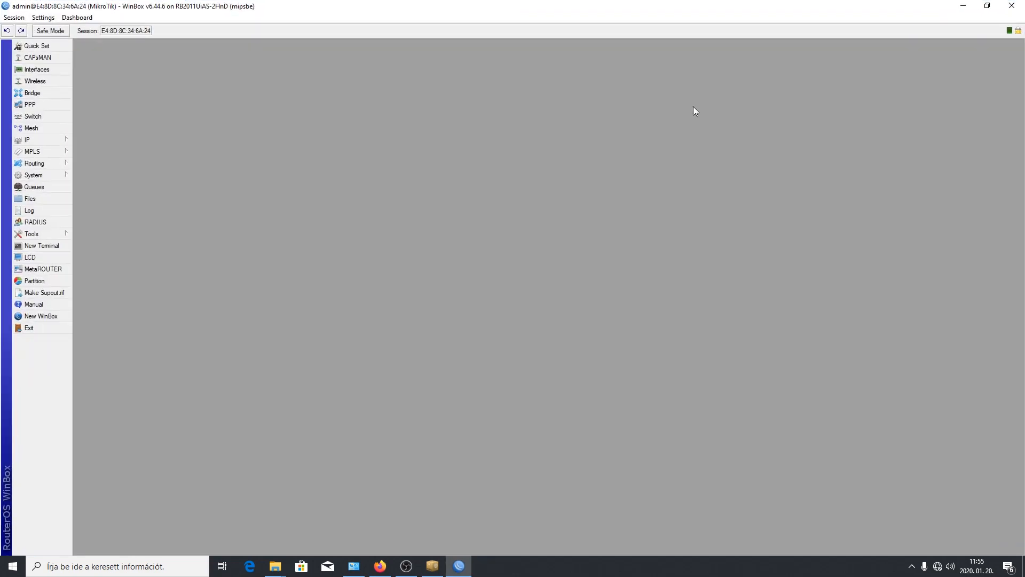